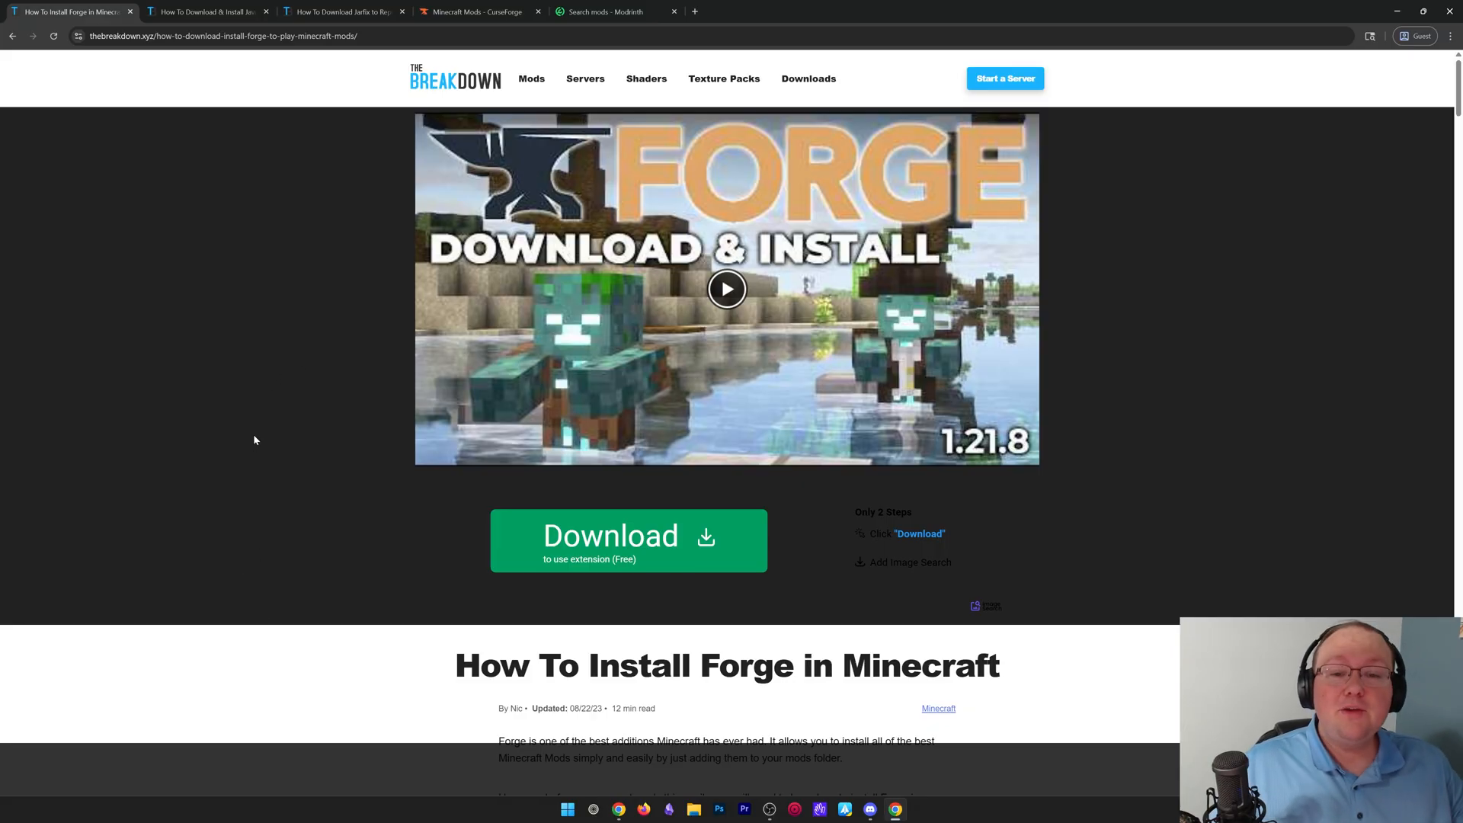
Step: Scroll the Forge install guide toward its link to the Forge files site
{"action": "scroll", "scroll_direction": "down", "scroll_amount": 3}
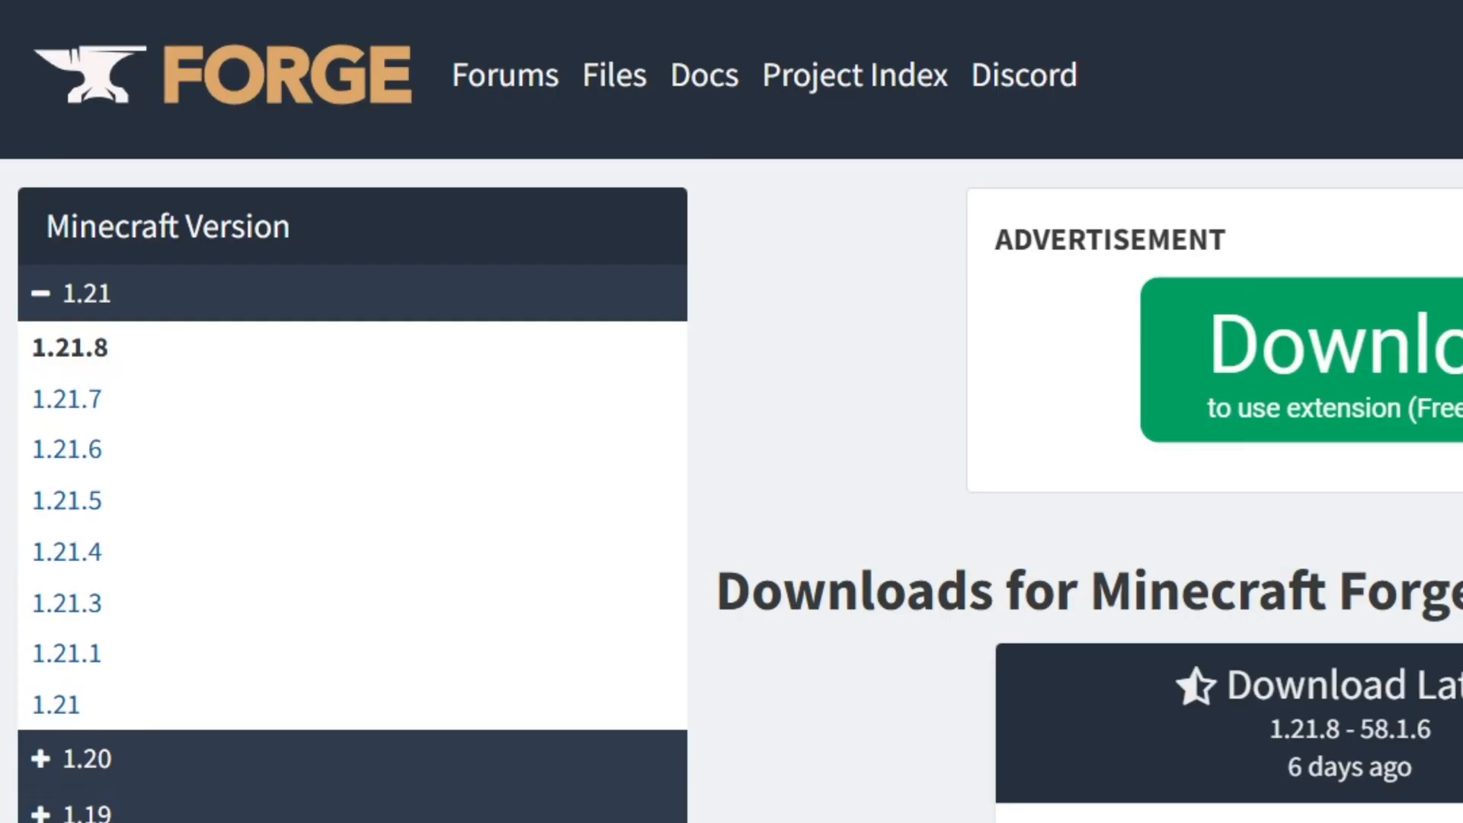
{"action": "scroll", "scroll_direction": "down", "scroll_amount": 3}
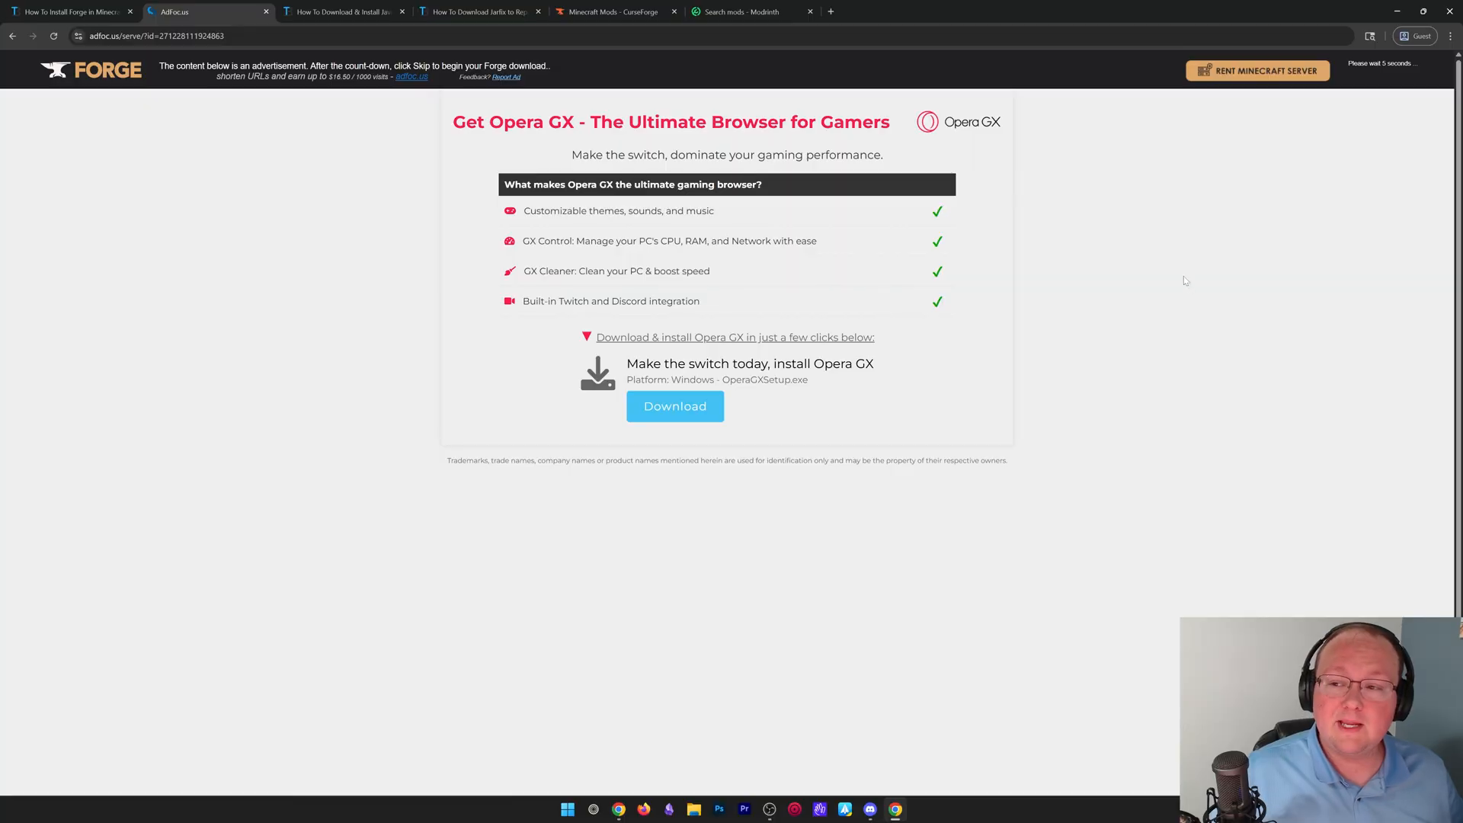
{"action": "mouse_move", "coordinate": [1182, 282]}
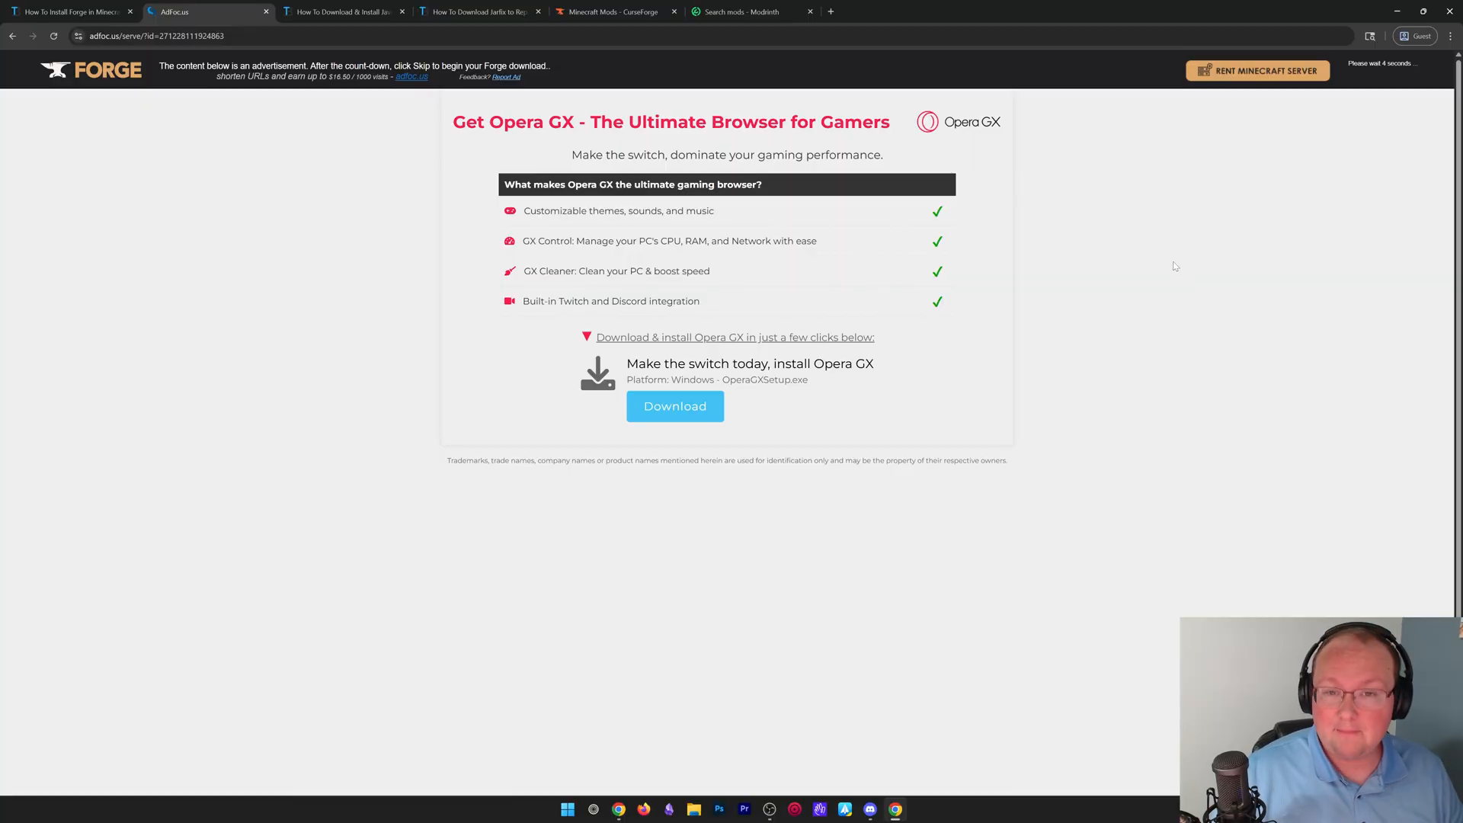
{"action": "mouse_move", "coordinate": [1279, 227]}
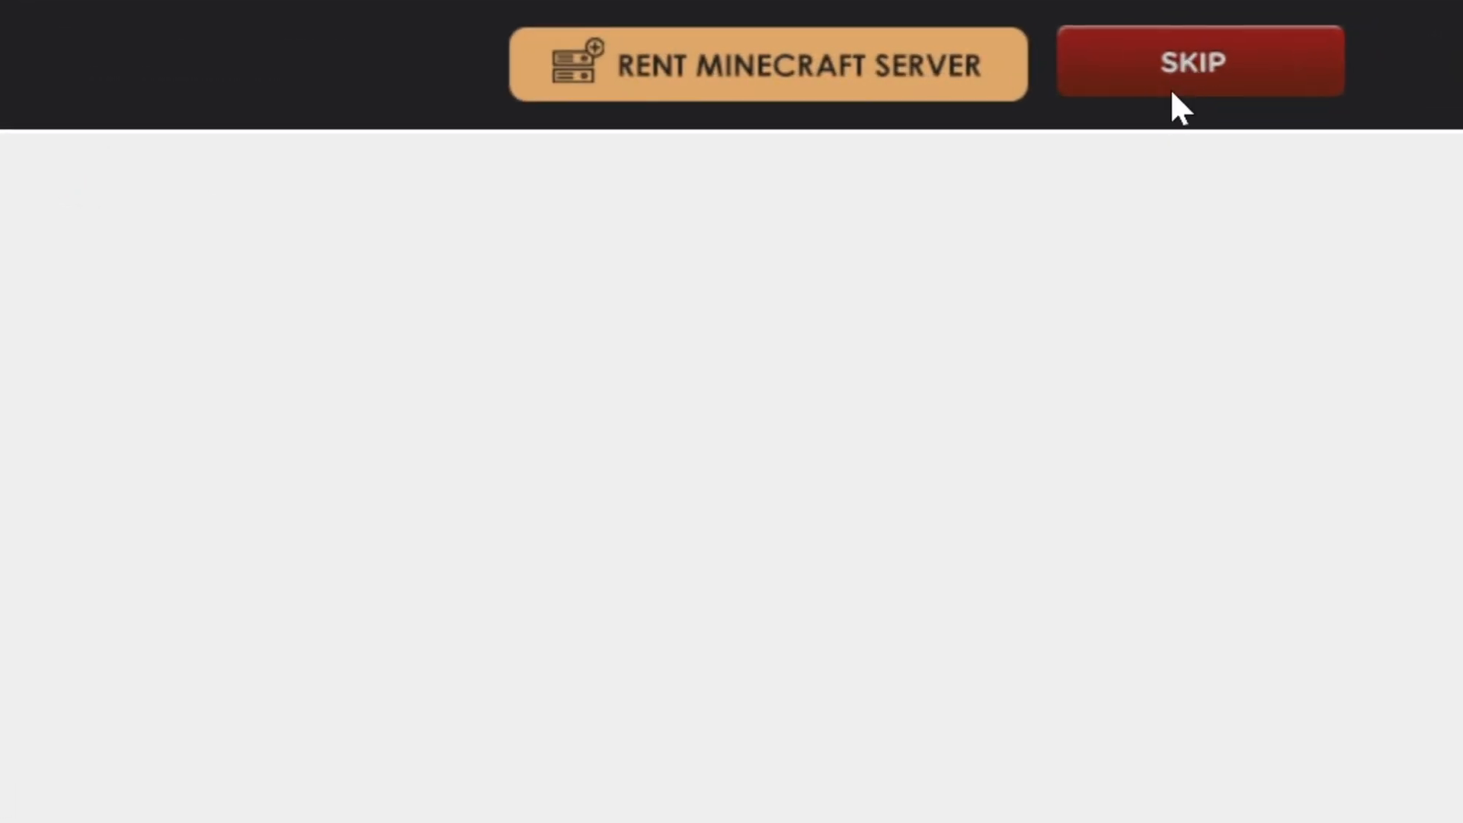
Step: Skip the AdFocus ad so the Forge 1.21.8 installer download begins
{"action": "left_click", "coordinate": [1197, 61]}
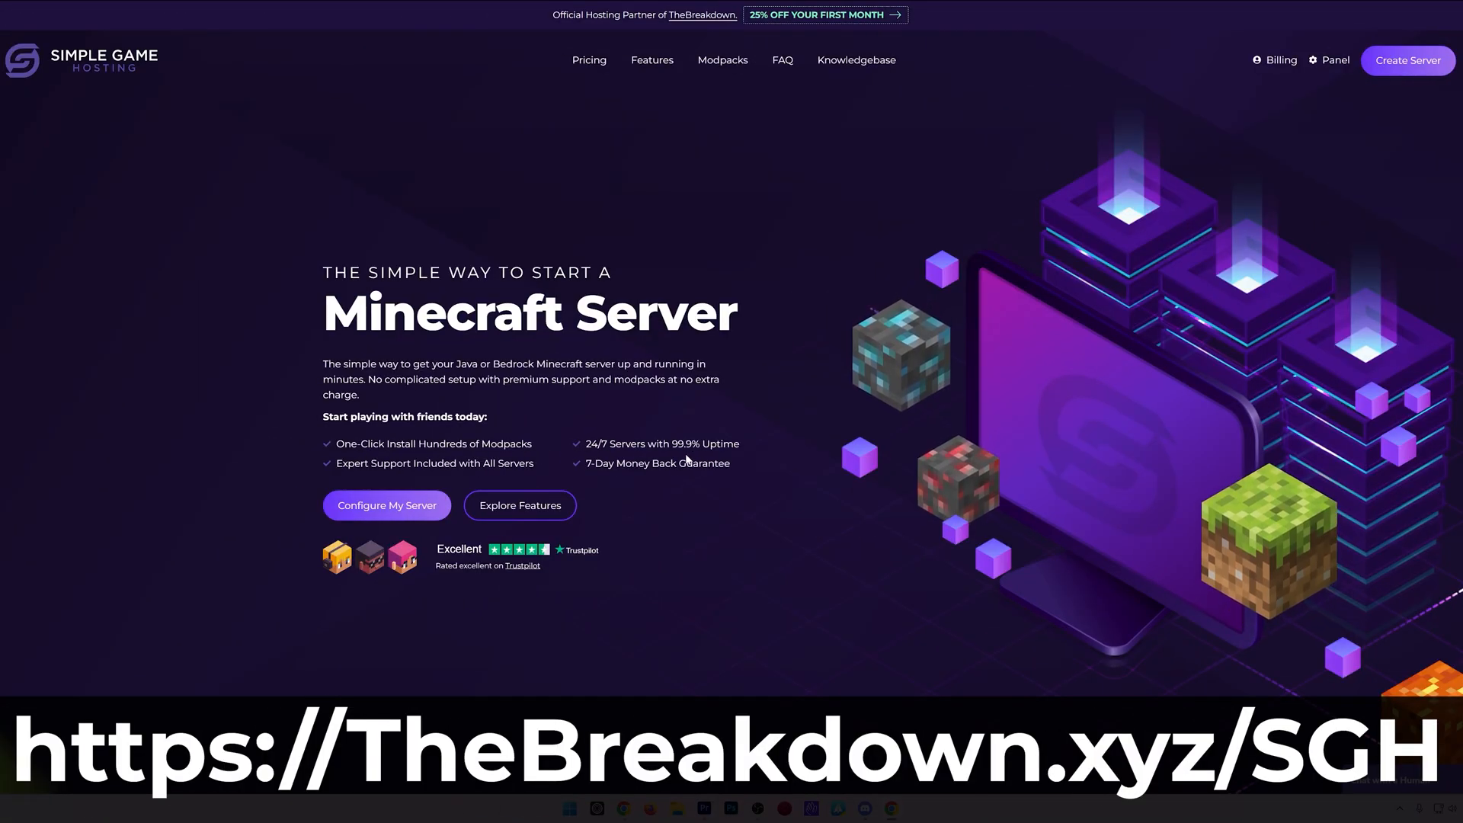
Step: Browse the Simple Game Hosting modpack installer, switching providers to the FTB modpacks
{"action": "scroll", "scroll_direction": "down", "scroll_amount": 3}
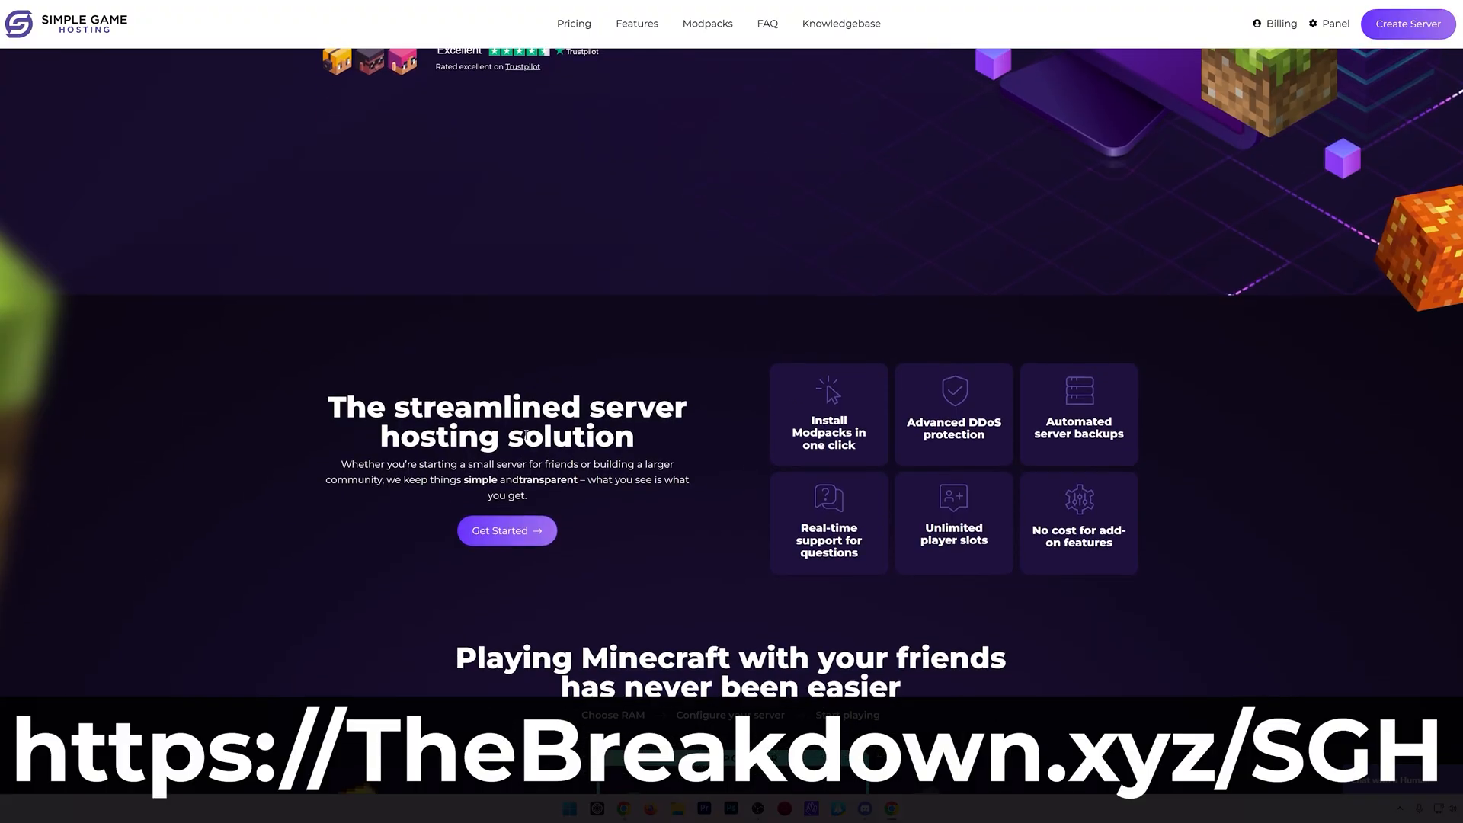
{"action": "mouse_move", "coordinate": [371, 430]}
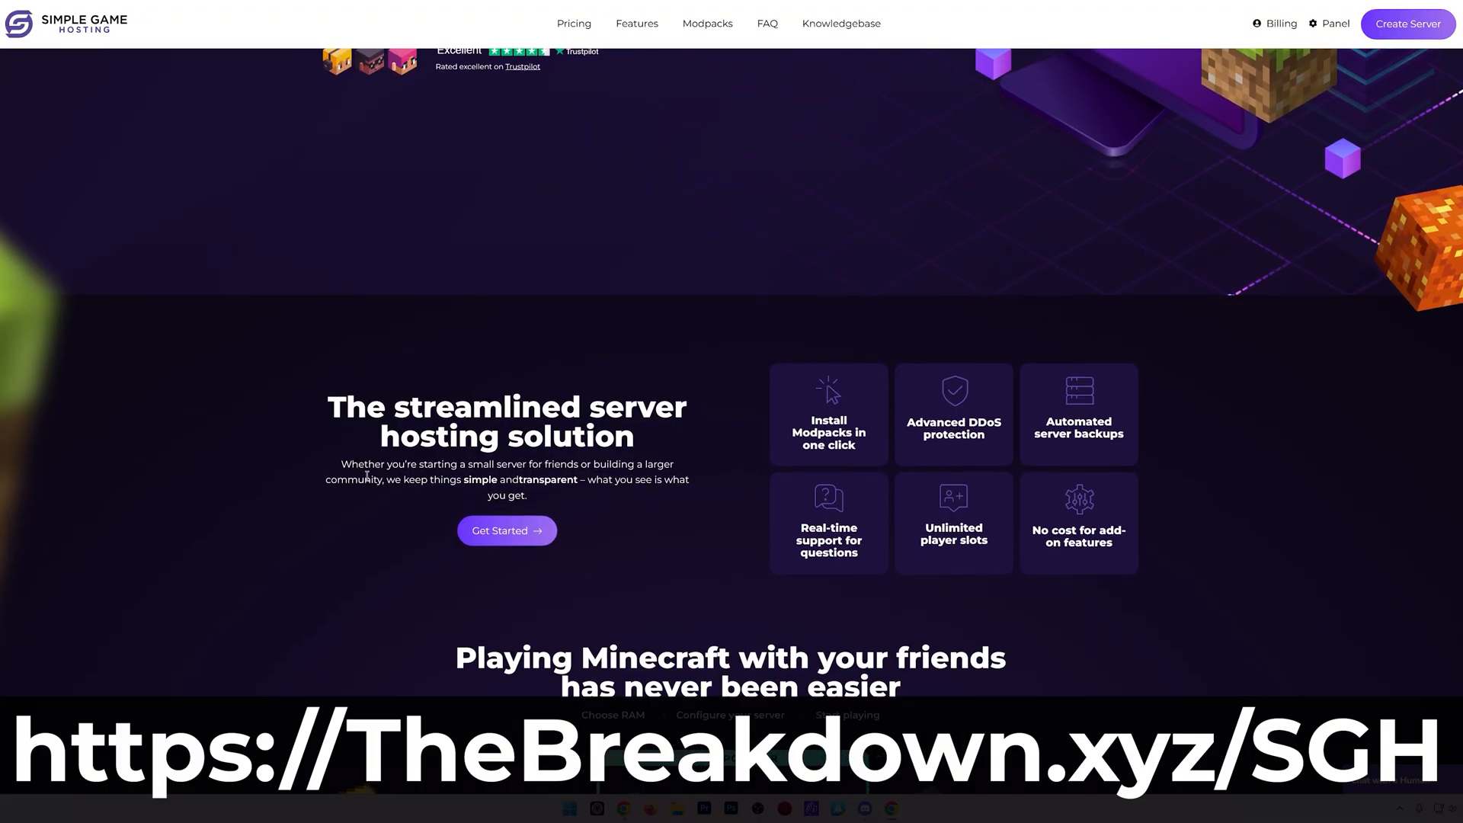
{"action": "mouse_move", "coordinate": [634, 547]}
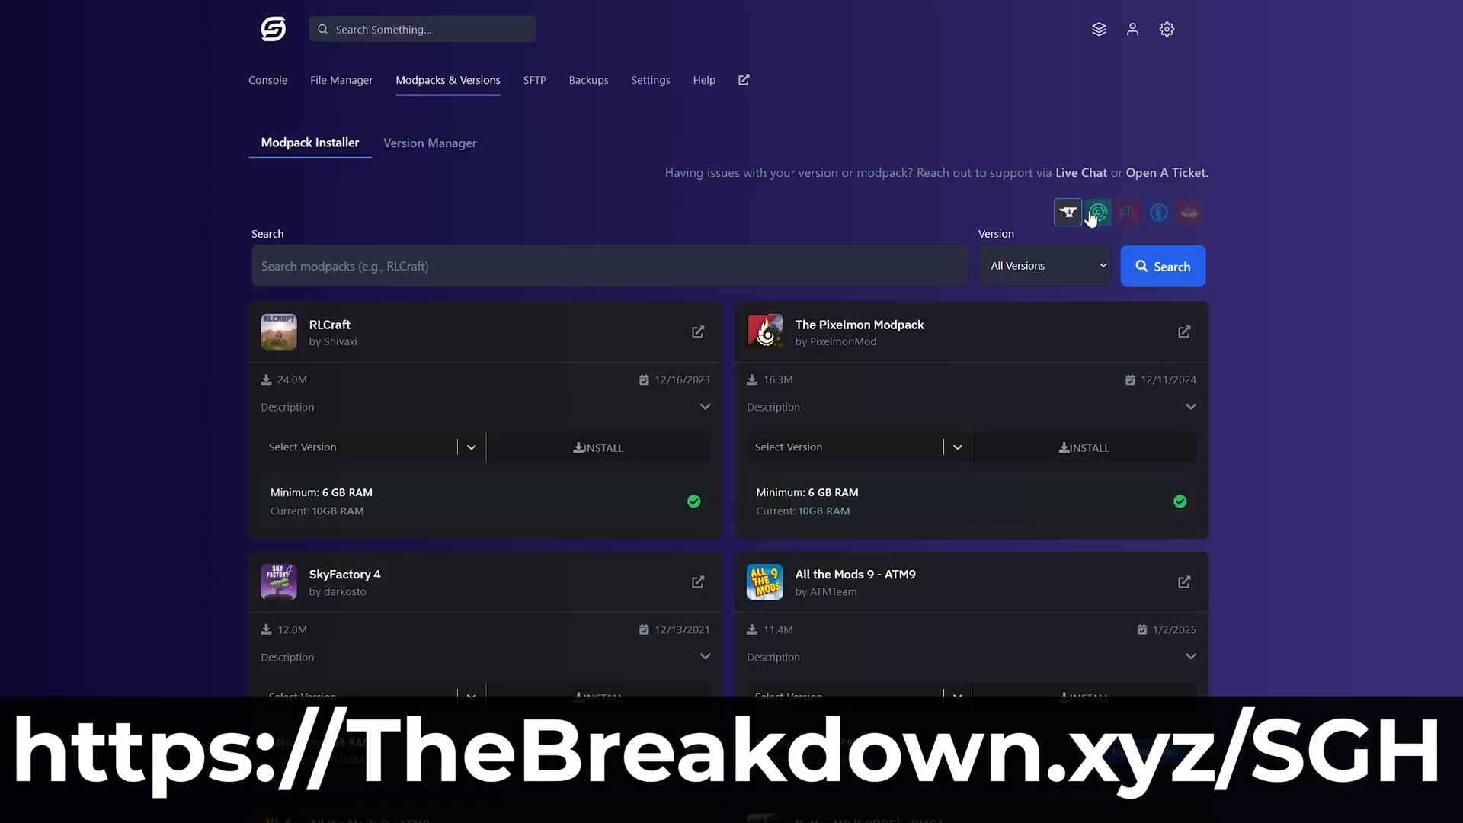
{"action": "left_click", "coordinate": [1127, 212]}
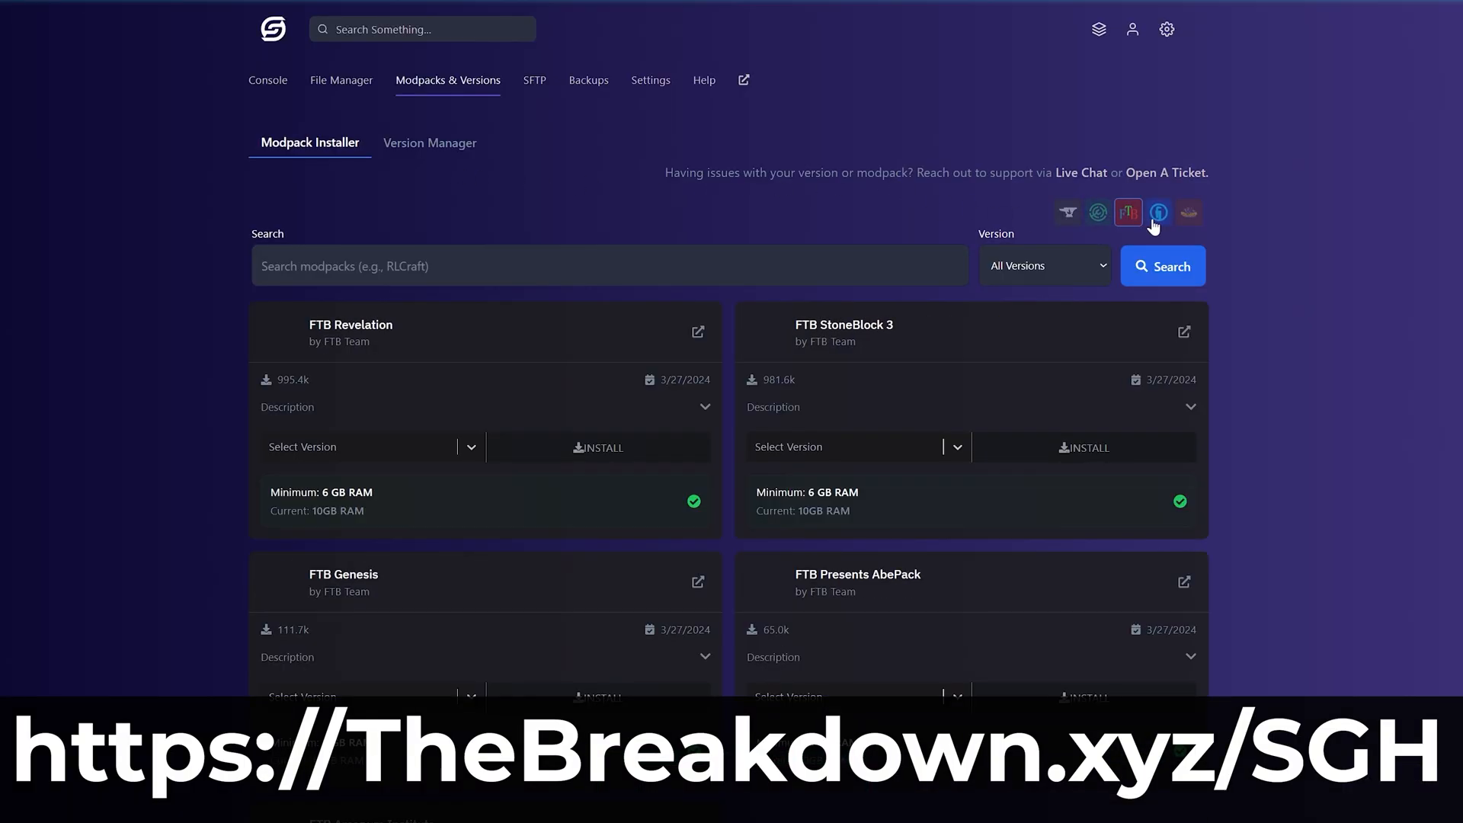
{"action": "left_click", "coordinate": [1158, 212]}
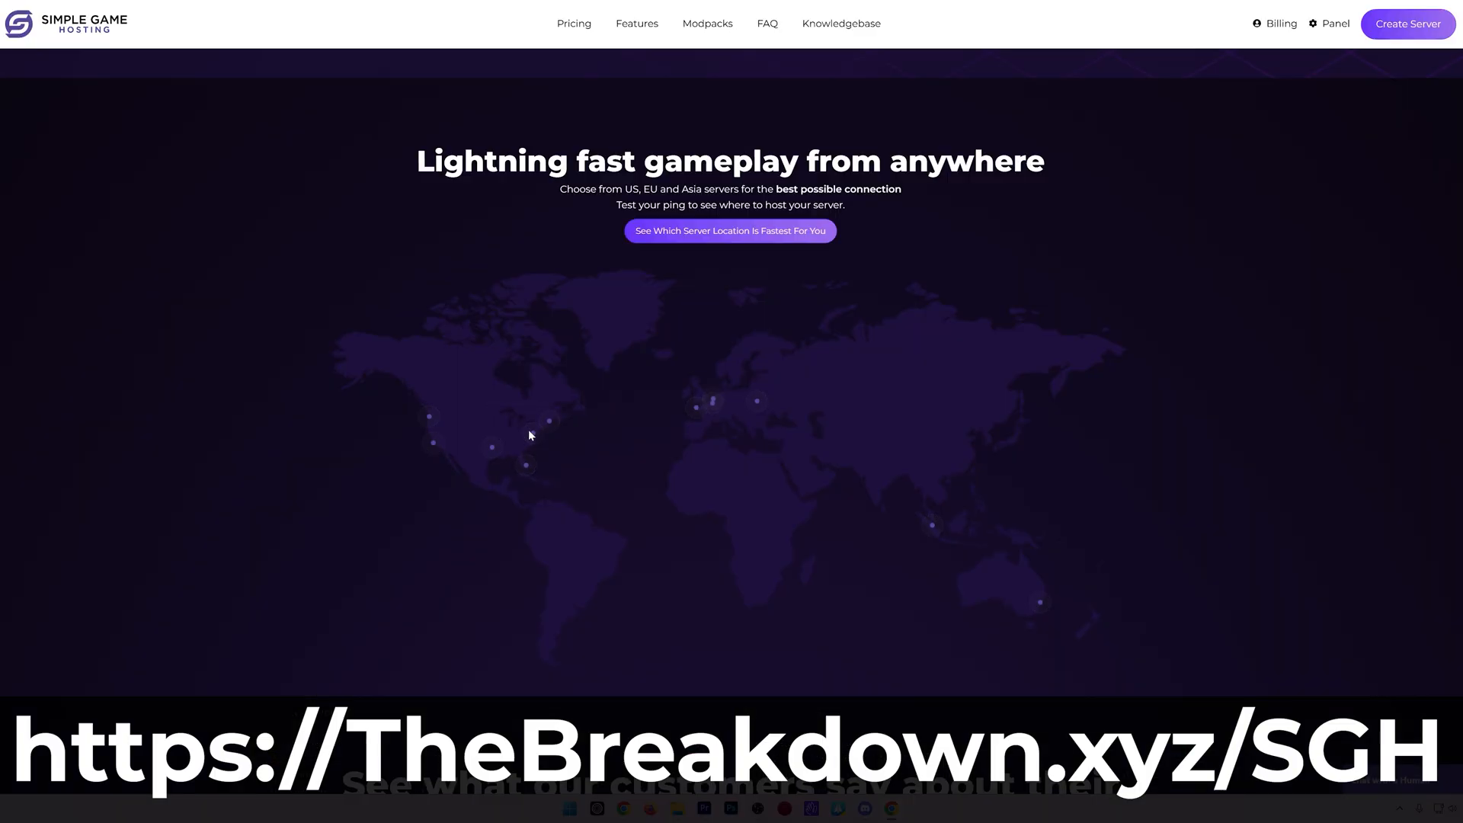
{"action": "mouse_move", "coordinate": [527, 469]}
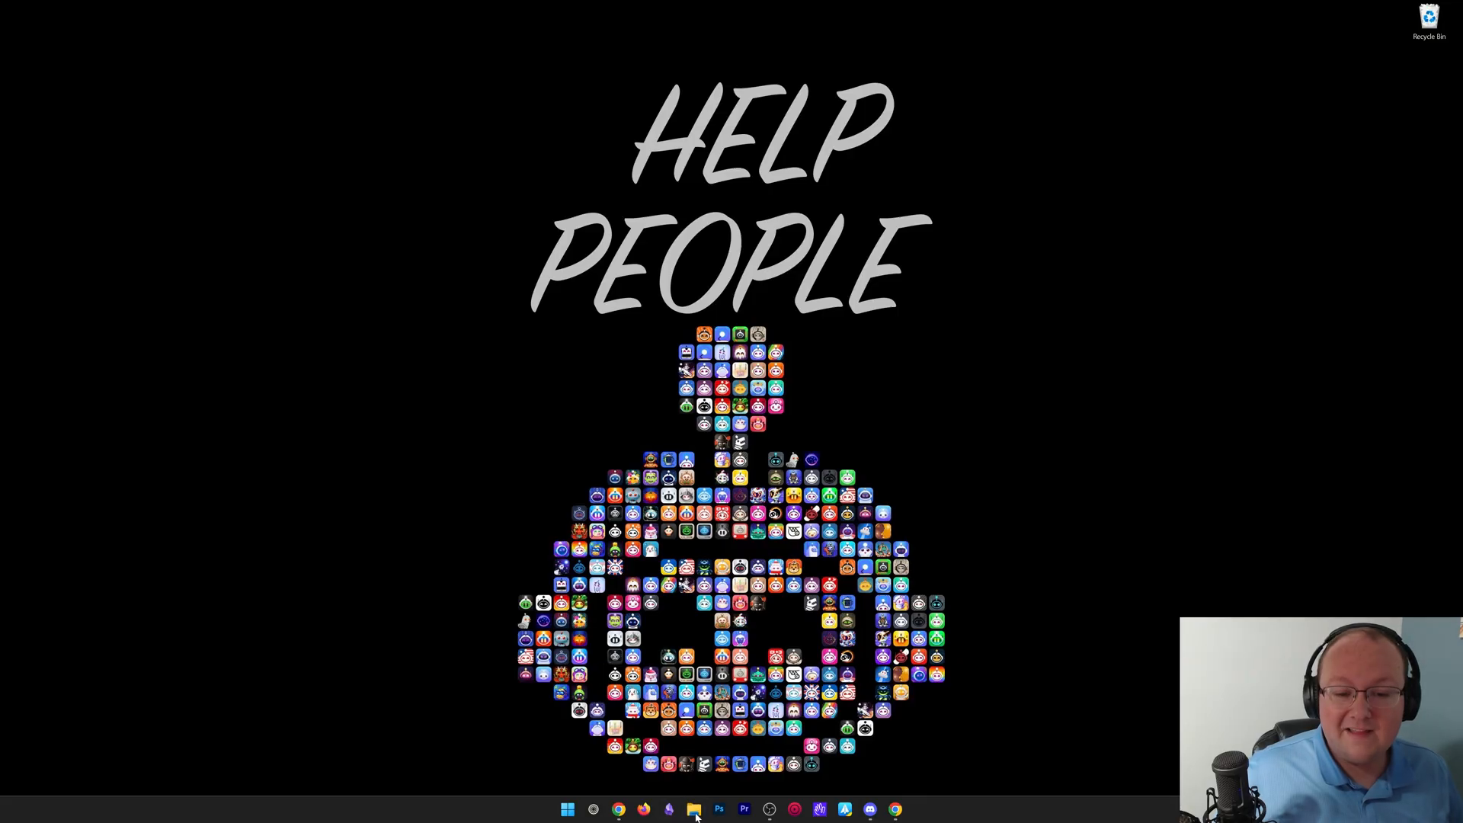
Step: Run forge-1.21.8-58.1.6-installer.jar from the Downloads folder
{"action": "left_click", "coordinate": [691, 809]}
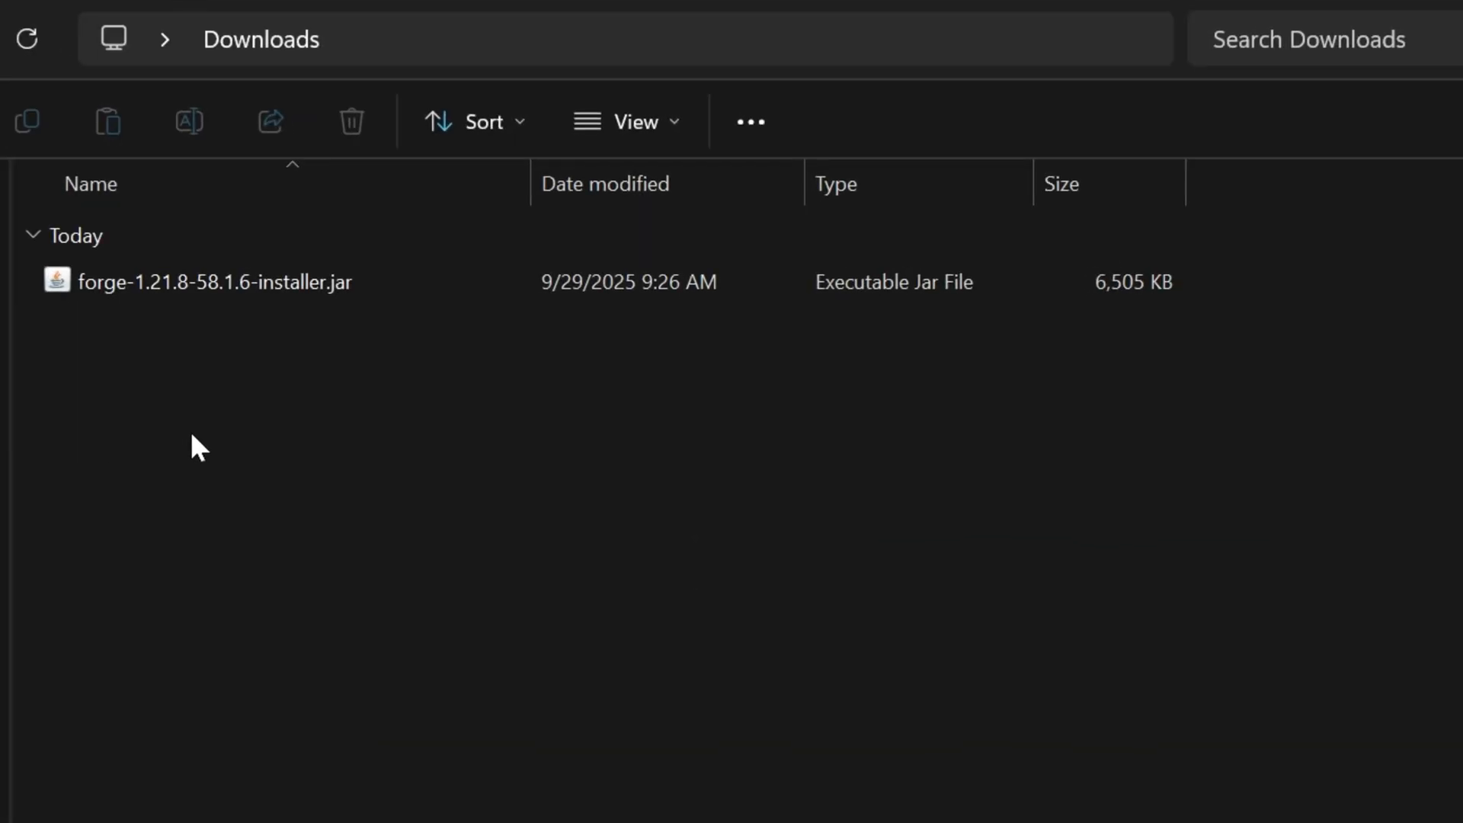
{"action": "left_click", "coordinate": [217, 282]}
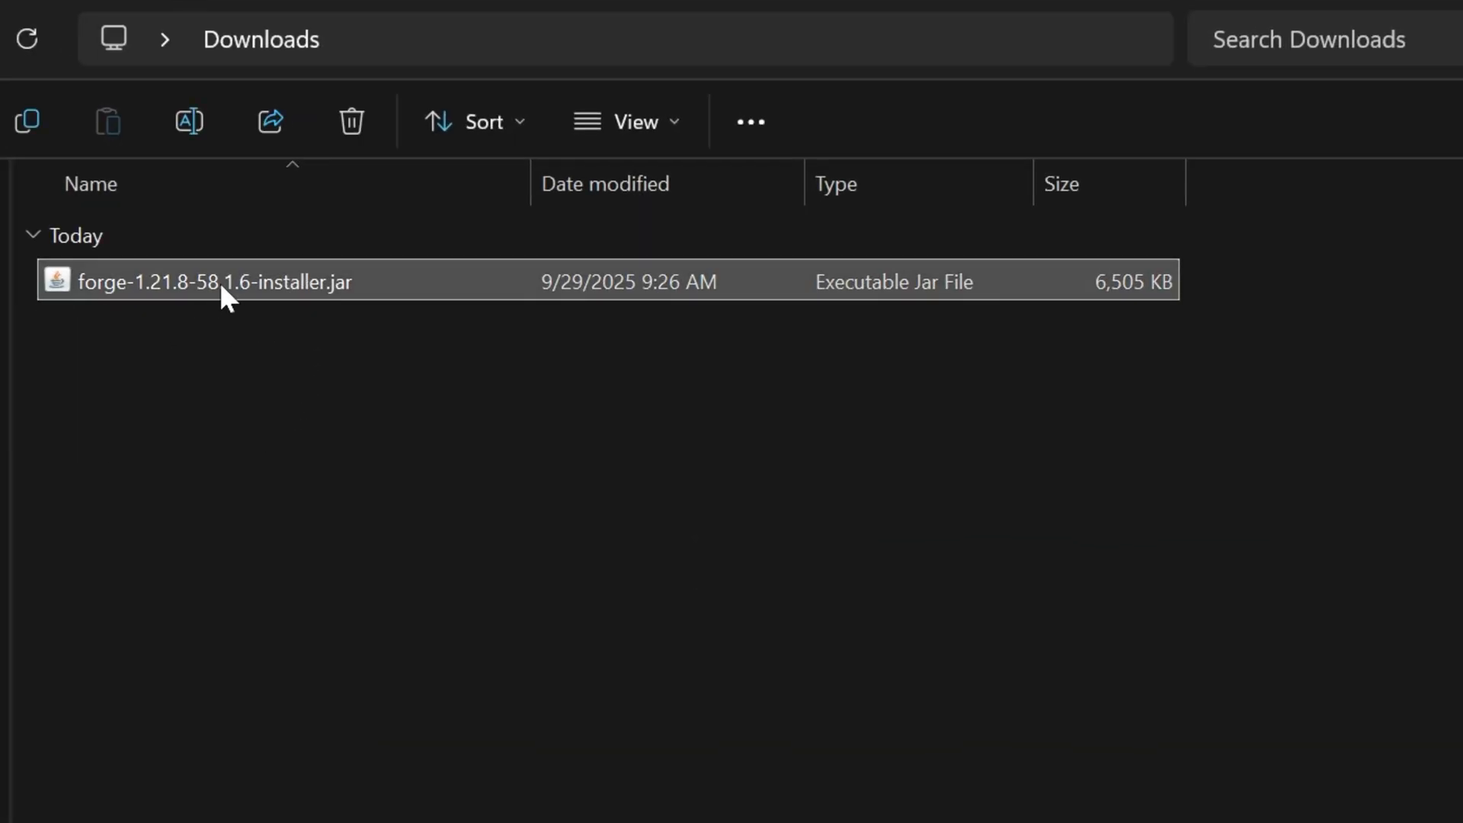
{"action": "right_click", "coordinate": [215, 281]}
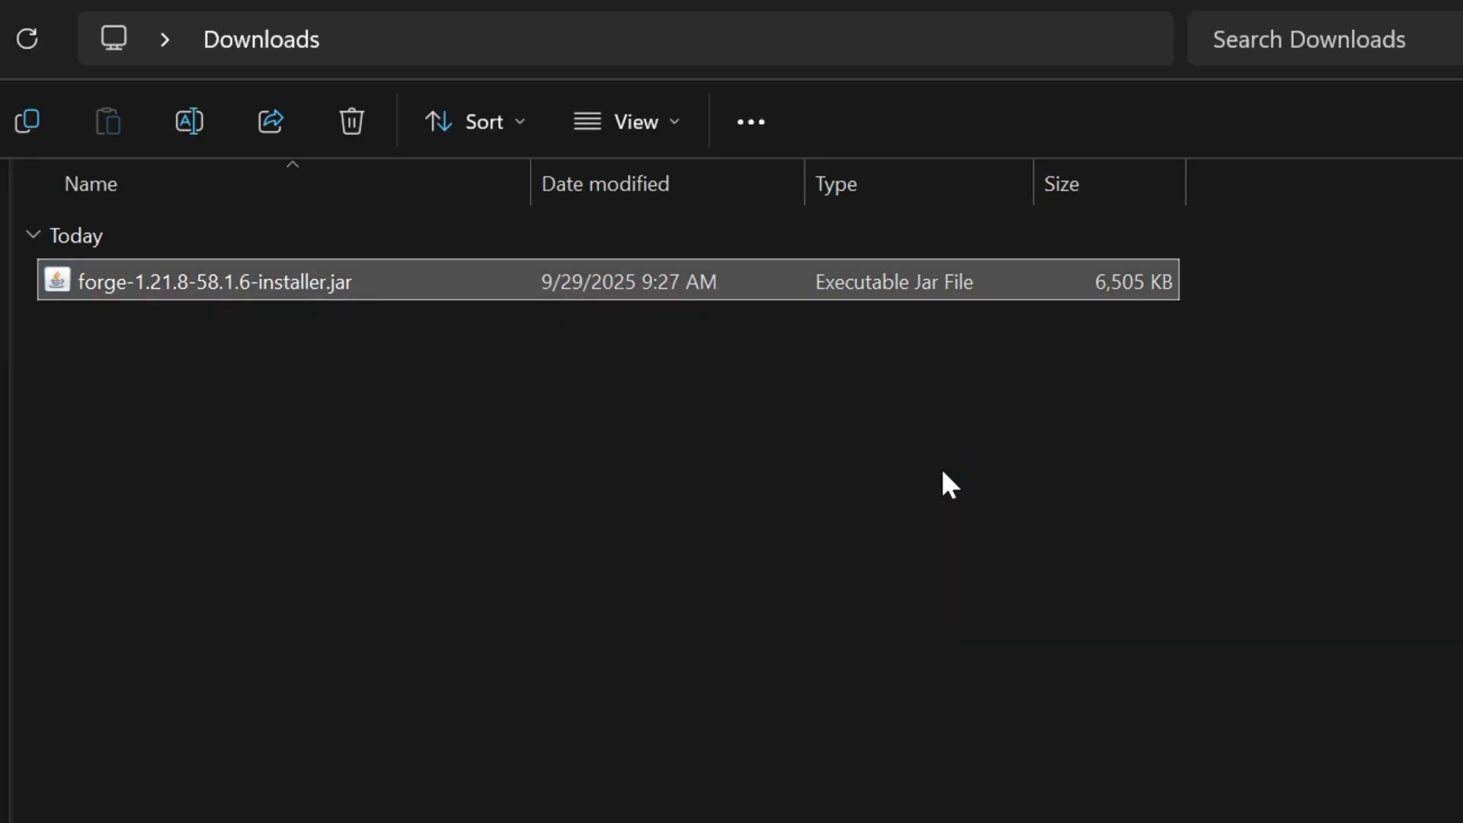
{"action": "double_click", "coordinate": [217, 281]}
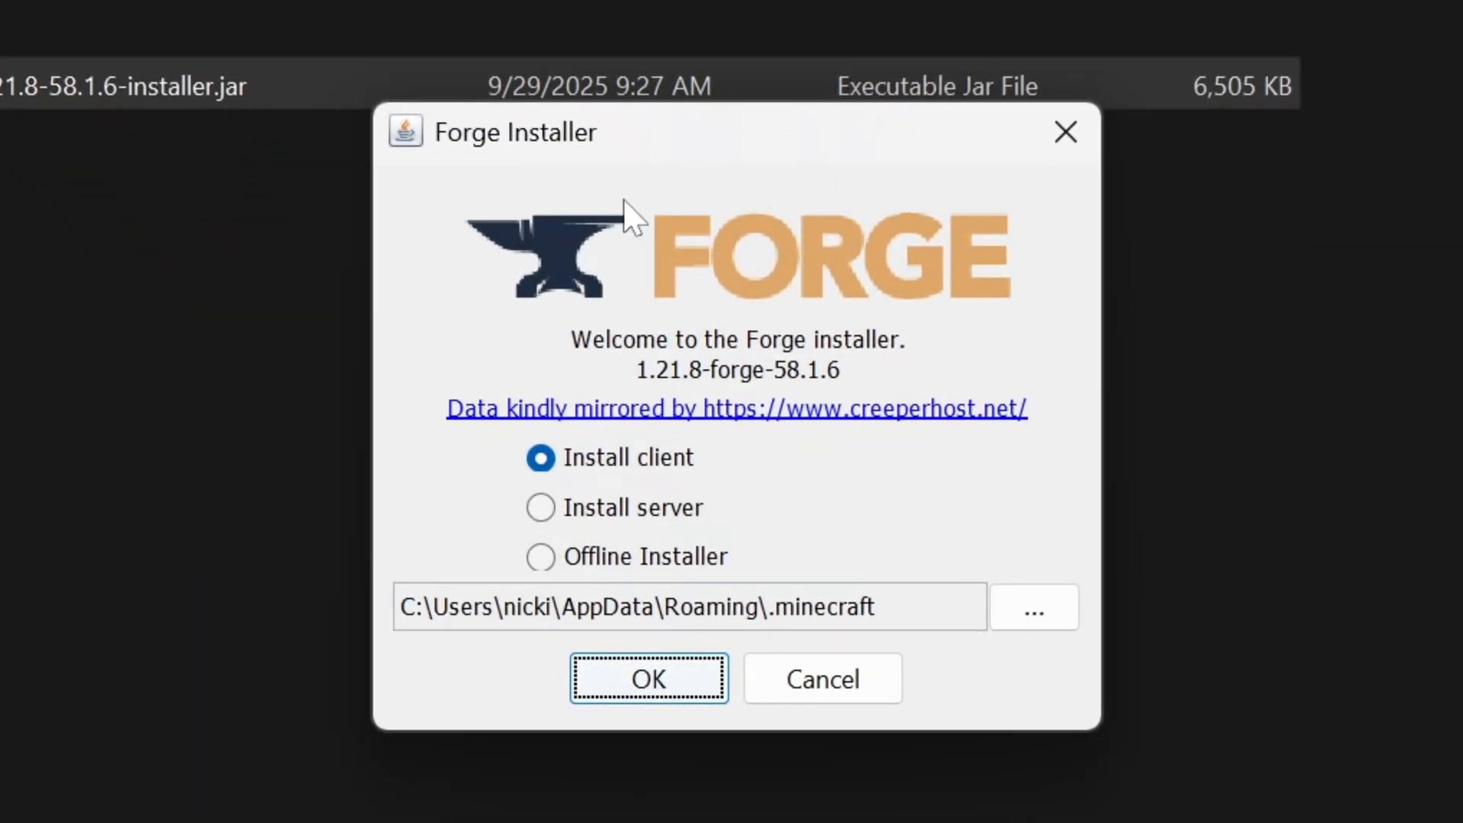
{"action": "mouse_move", "coordinate": [322, 314]}
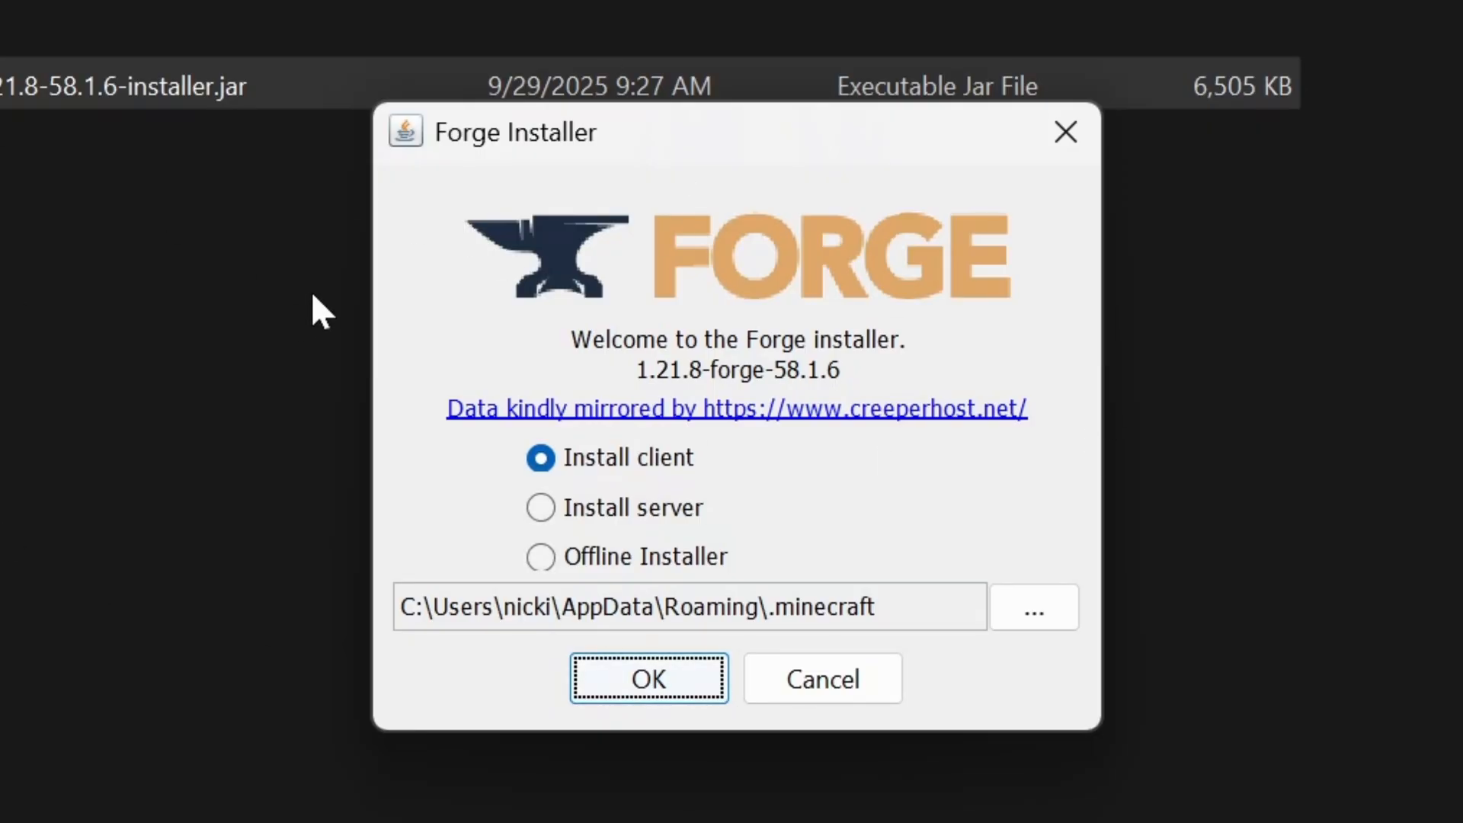
{"action": "mouse_move", "coordinate": [403, 540]}
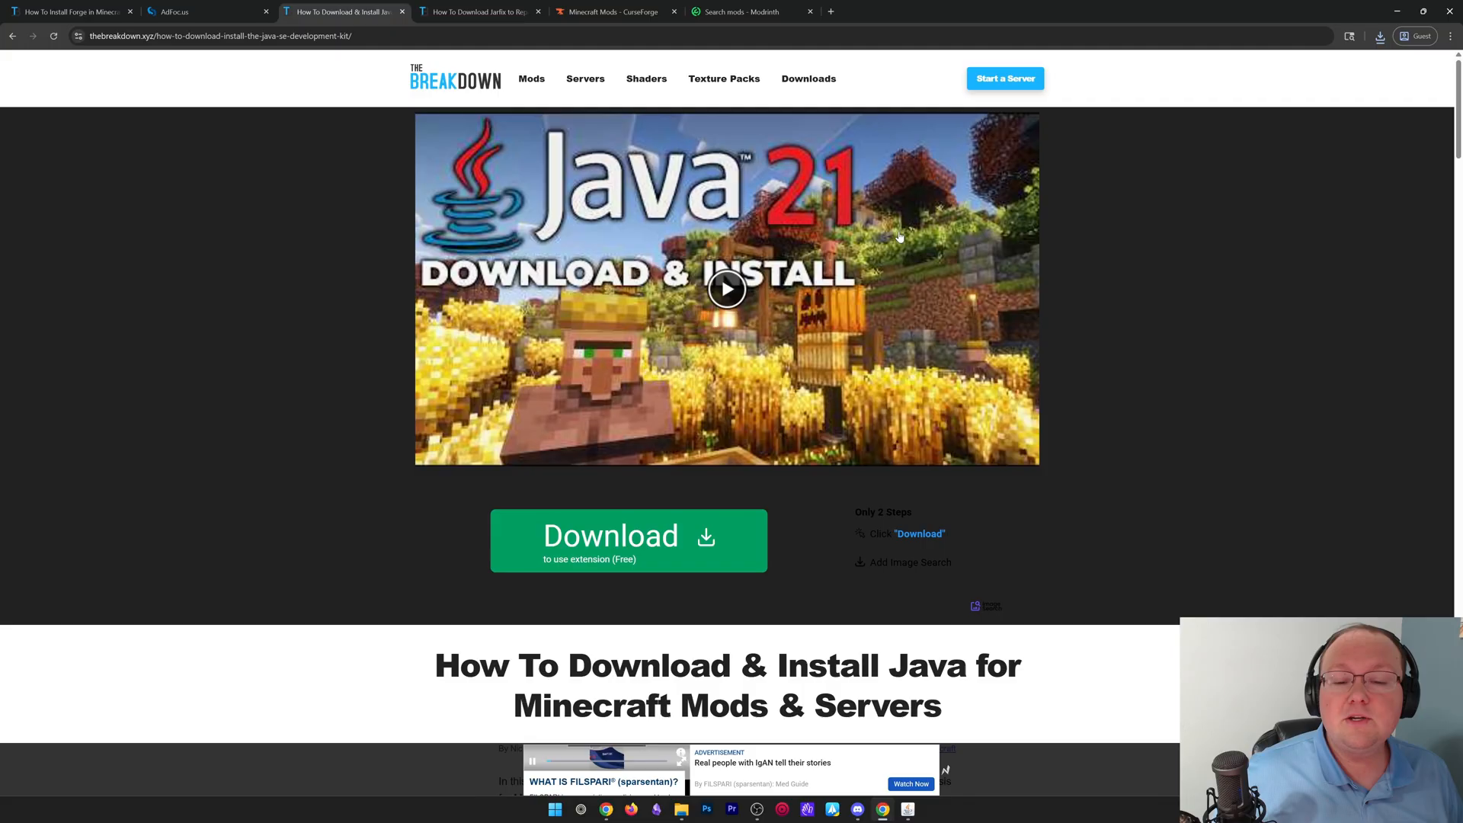
Step: Review the Java 21 install guide and the Jarfix repair guide, then return to the installer
{"action": "scroll", "scroll_direction": "down", "scroll_amount": 3}
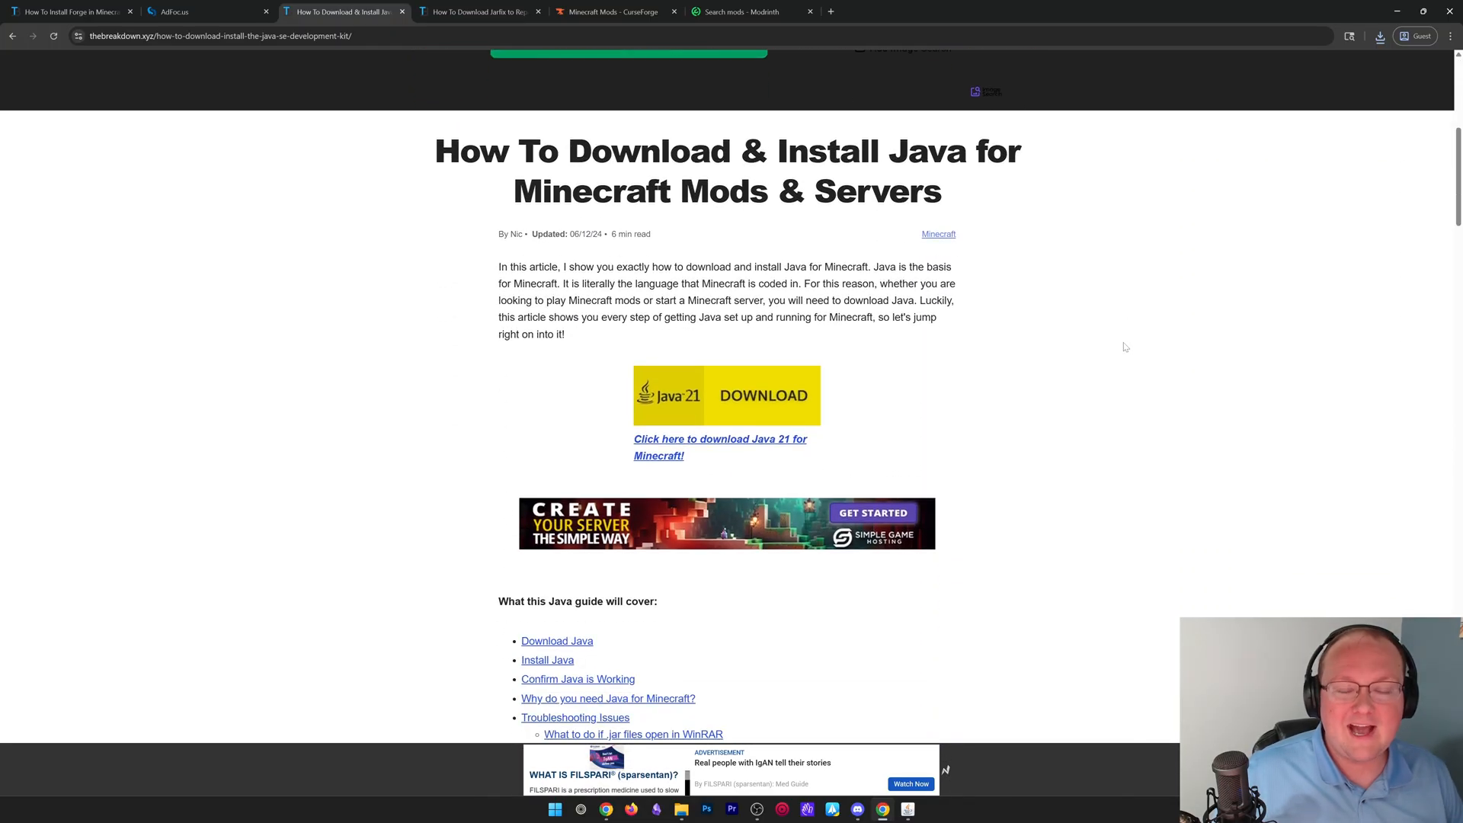
{"action": "scroll", "scroll_direction": "down", "scroll_amount": 3}
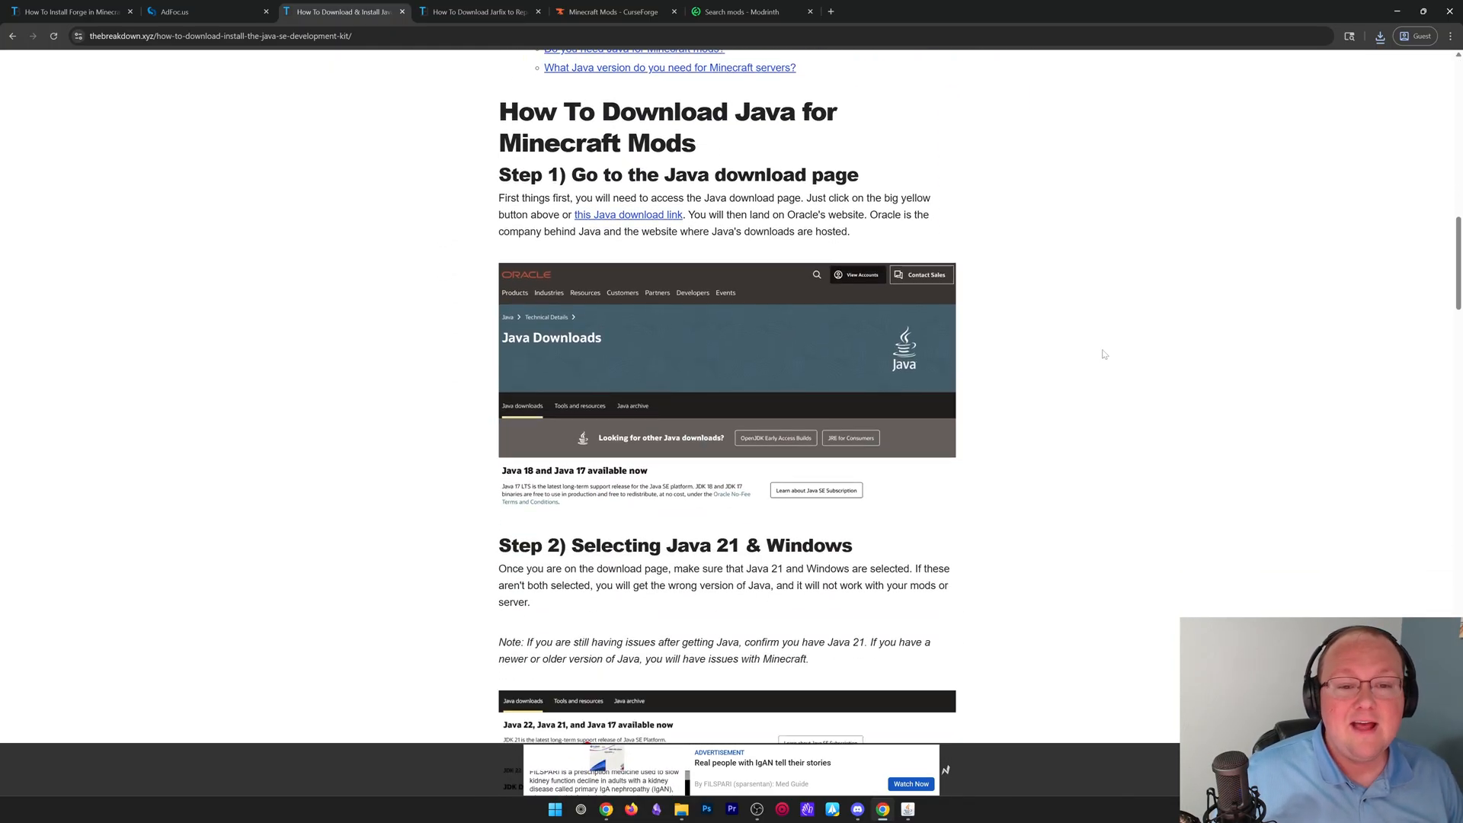
{"action": "left_click", "coordinate": [480, 10]}
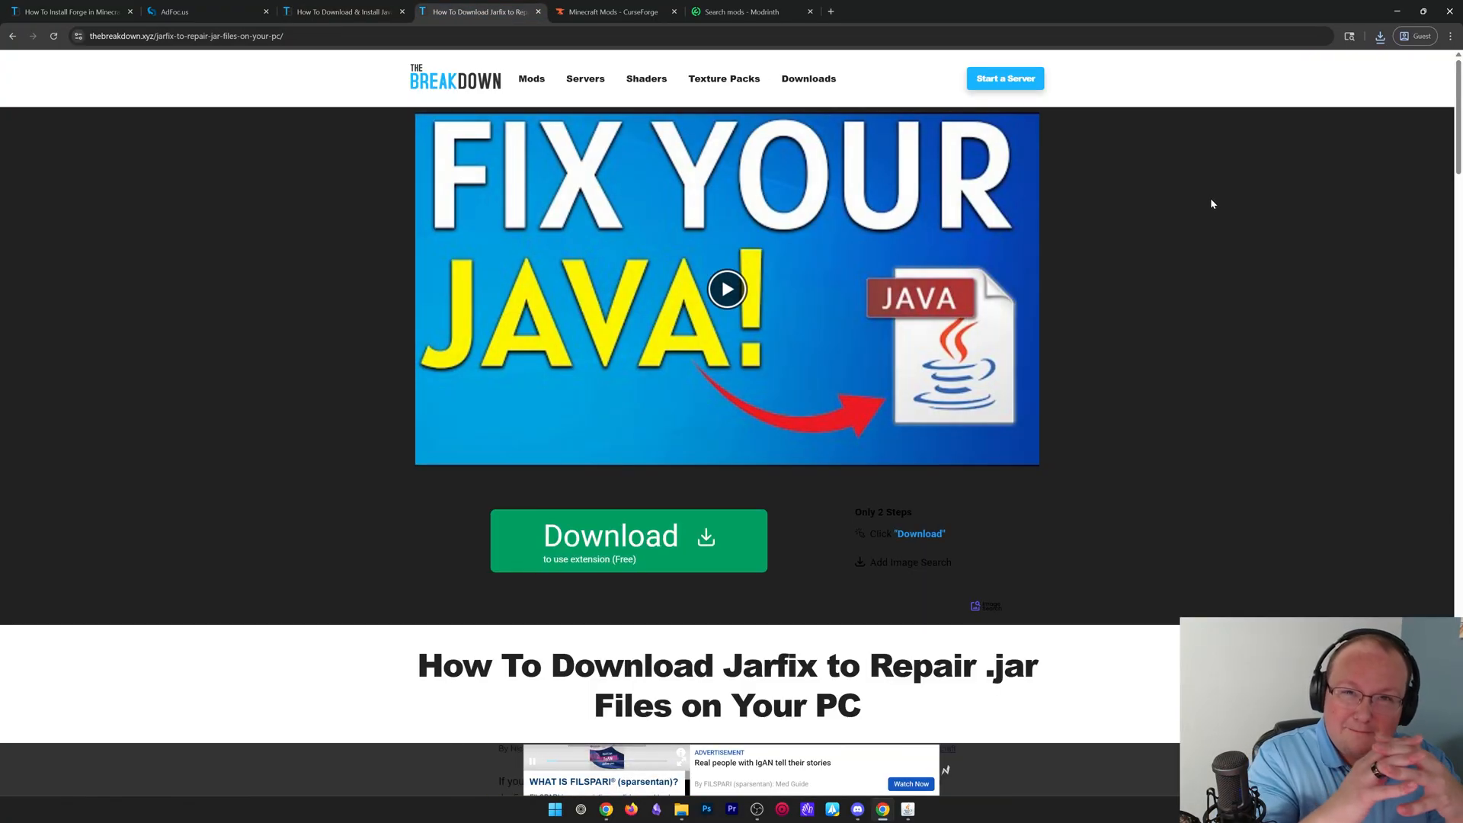
{"action": "left_click", "coordinate": [611, 11]}
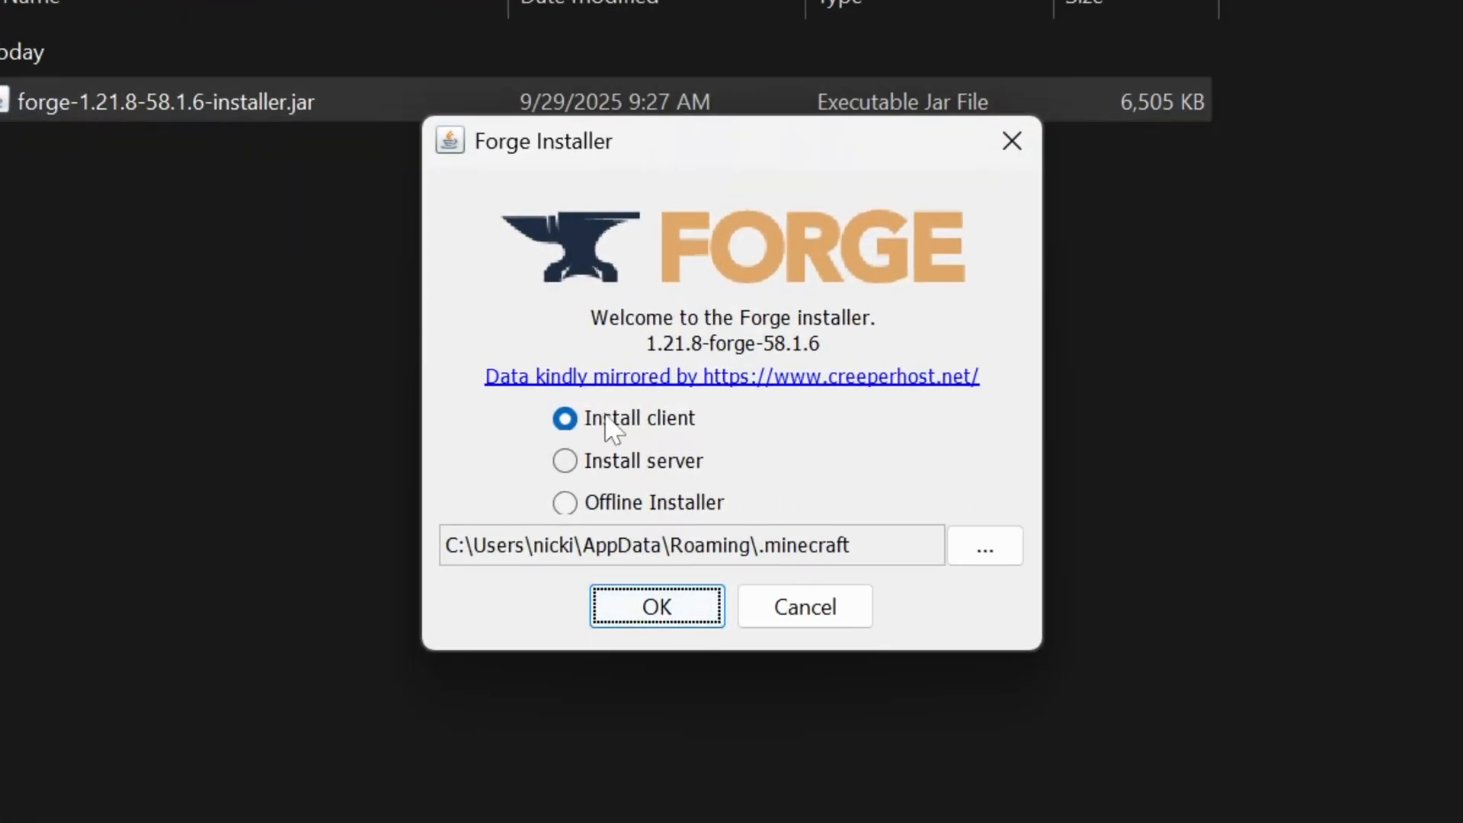
Step: Install the Forge 1.21.8 client profile and acknowledge the Complete message
{"action": "left_click", "coordinate": [655, 607]}
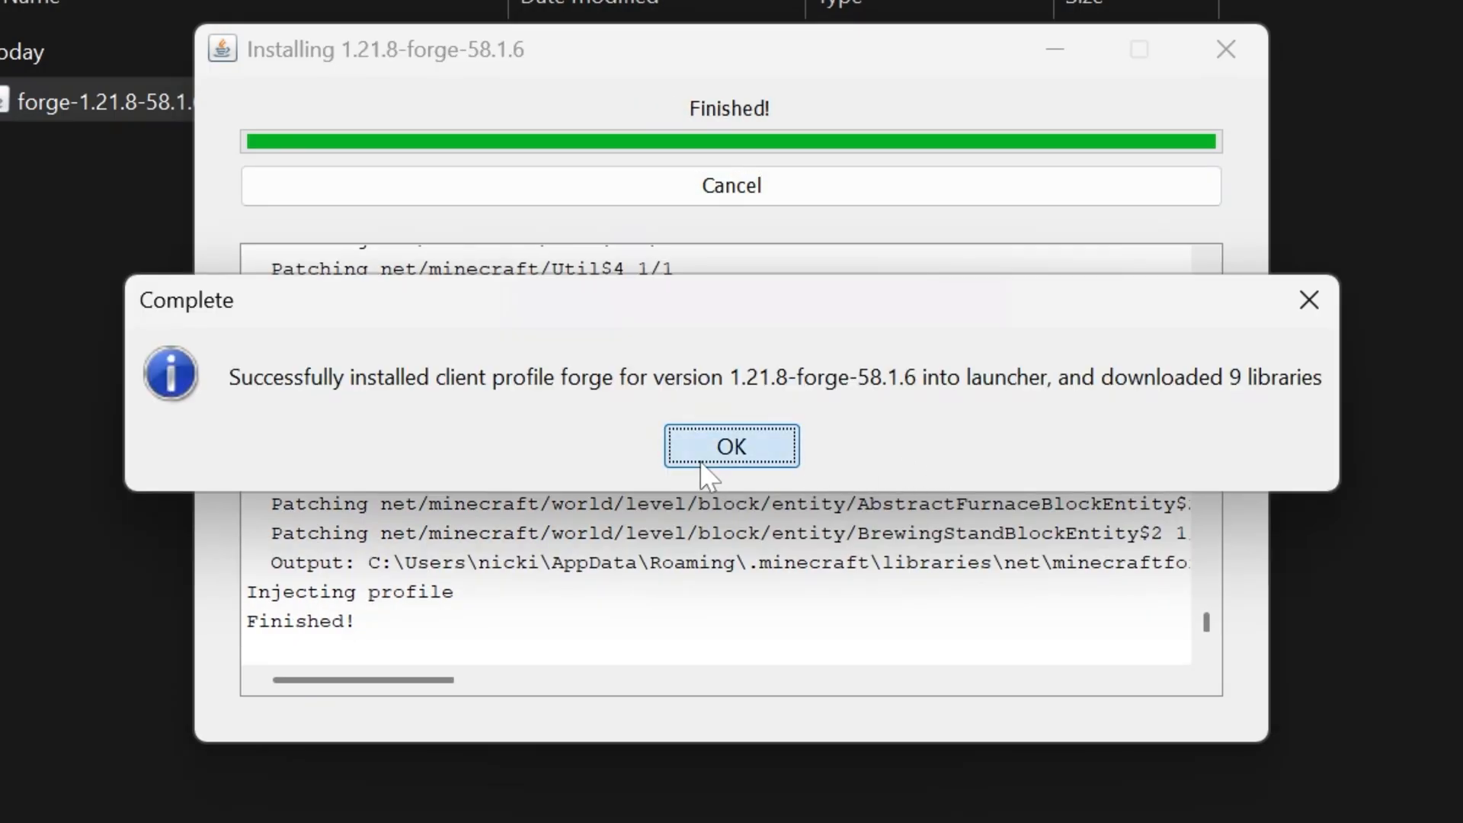
{"action": "left_click", "coordinate": [730, 447]}
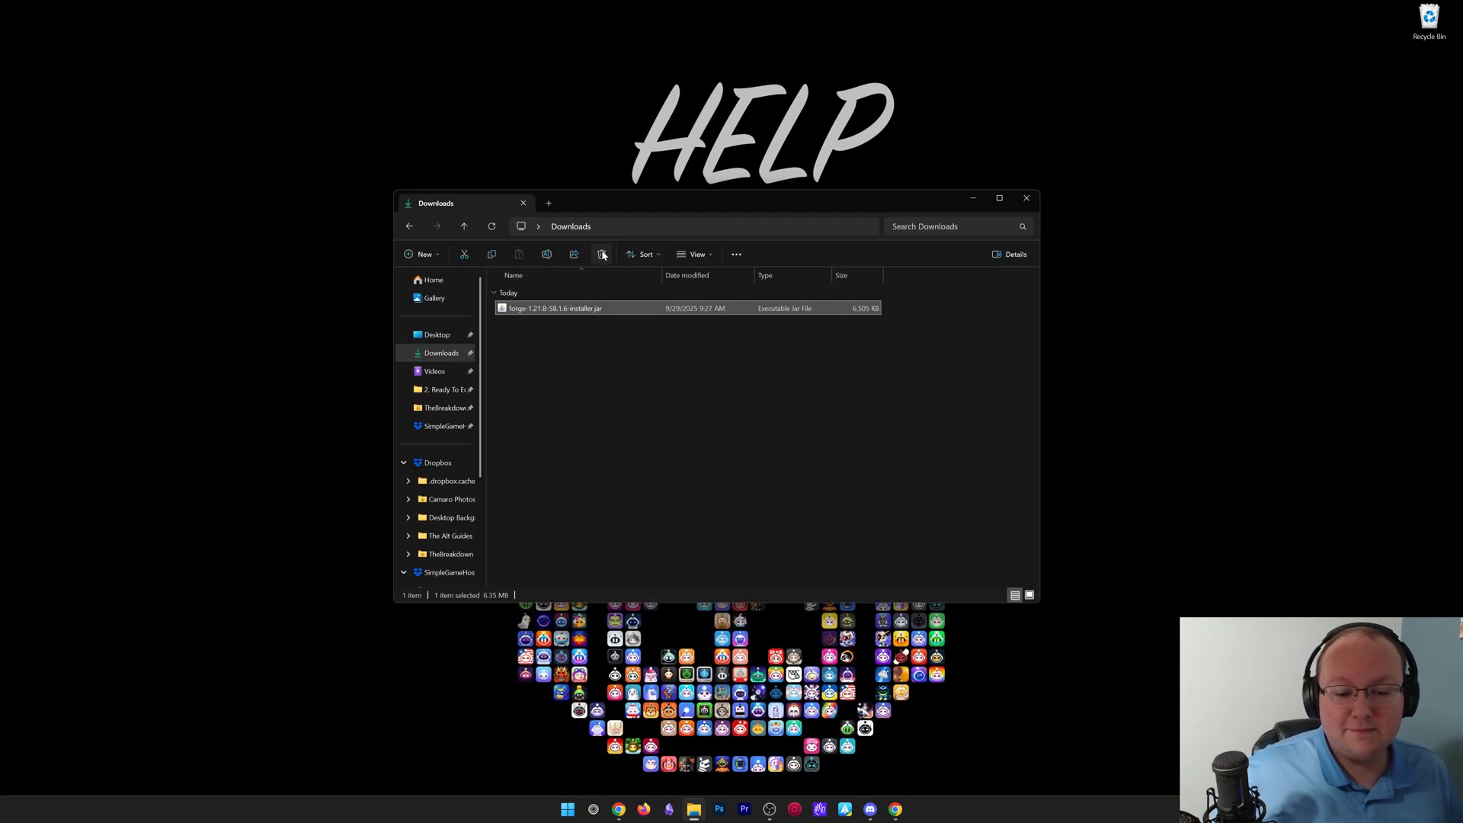
{"action": "left_click", "coordinate": [600, 254]}
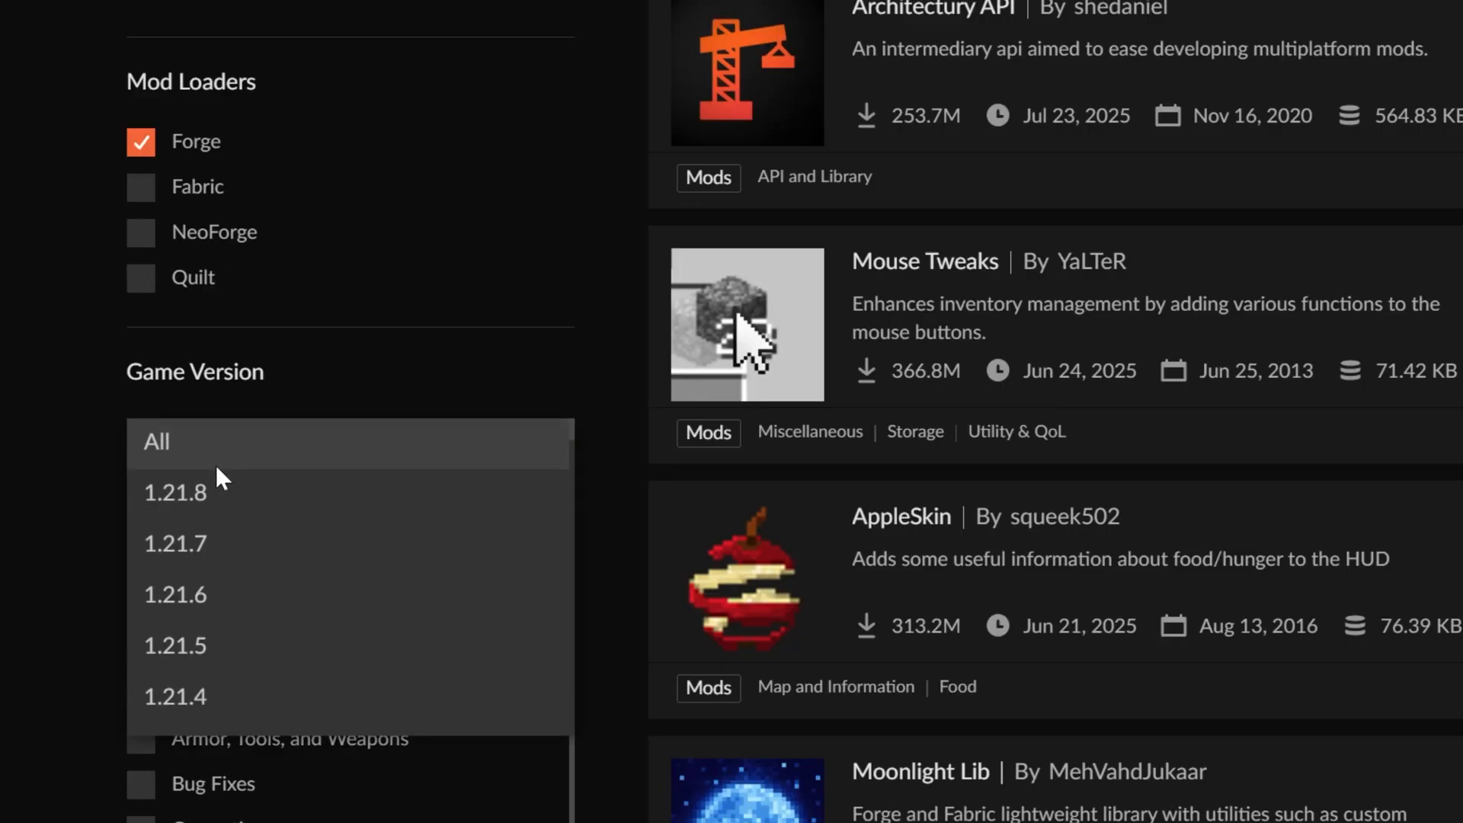
Step: Find the Waystones mod on CurseForge and show its downloadable files
{"action": "left_click", "coordinate": [175, 492]}
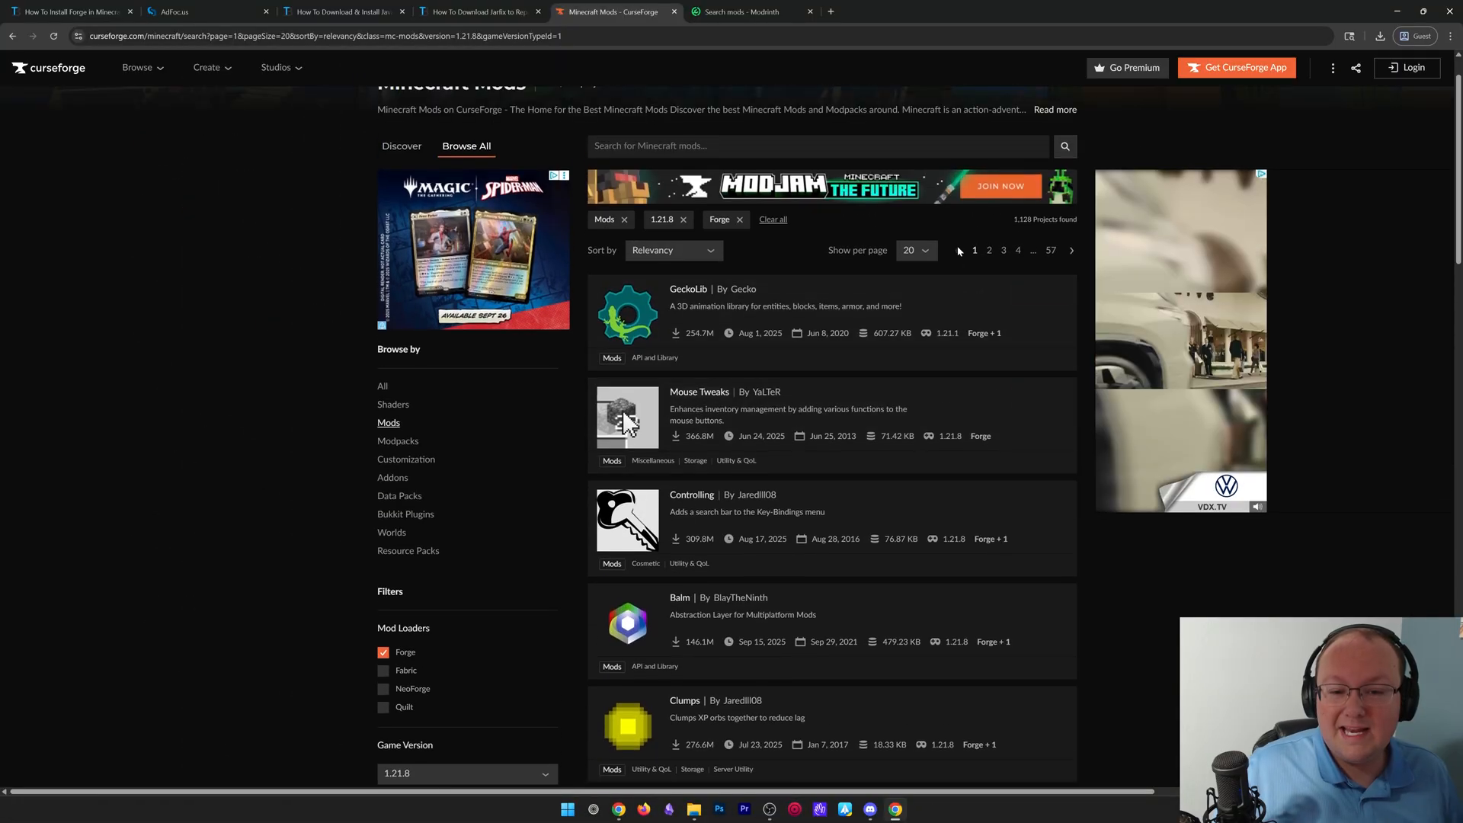
{"action": "scroll", "scroll_direction": "down", "scroll_amount": 3}
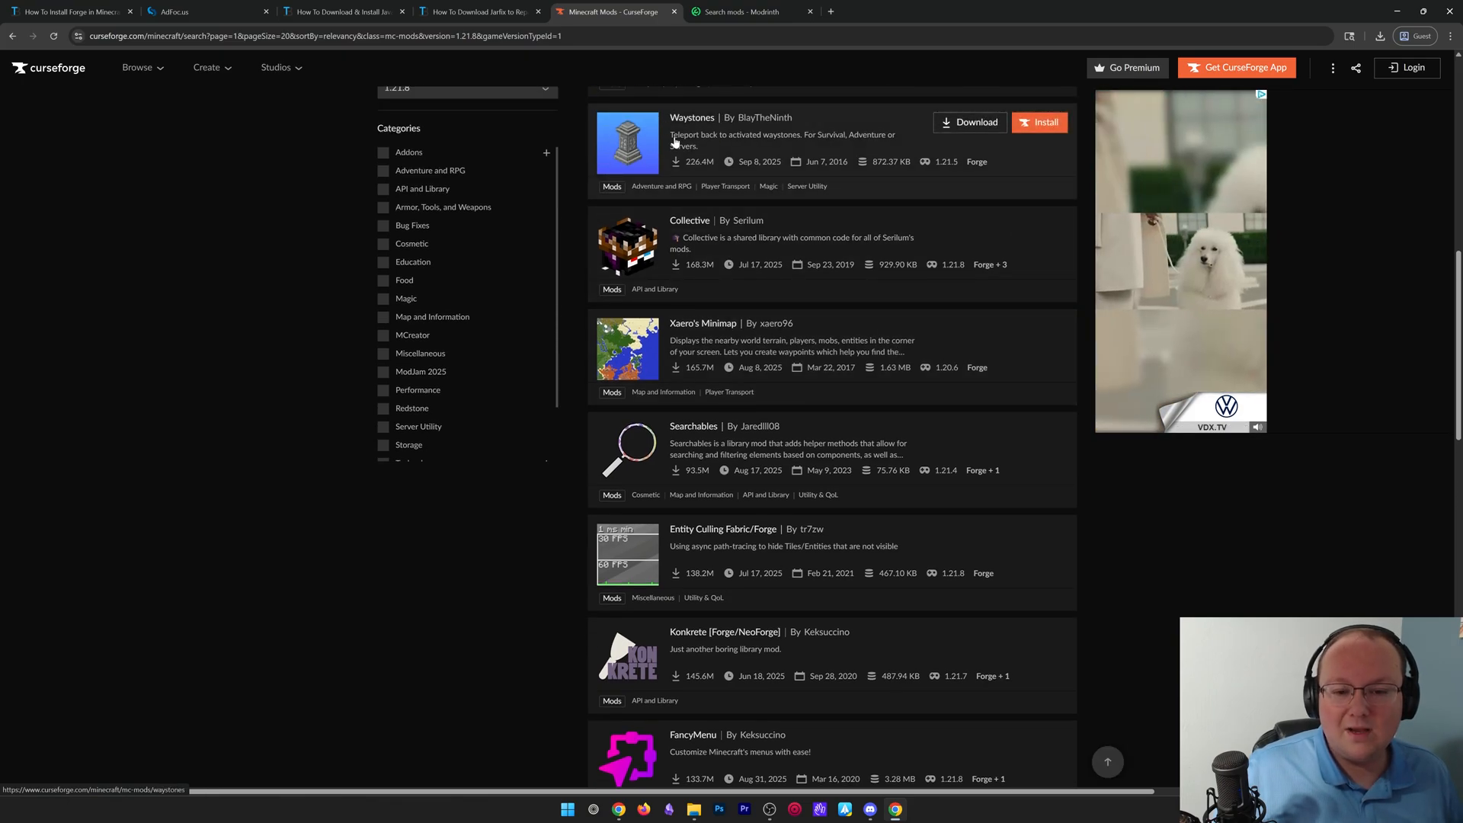
{"action": "left_click", "coordinate": [690, 117]}
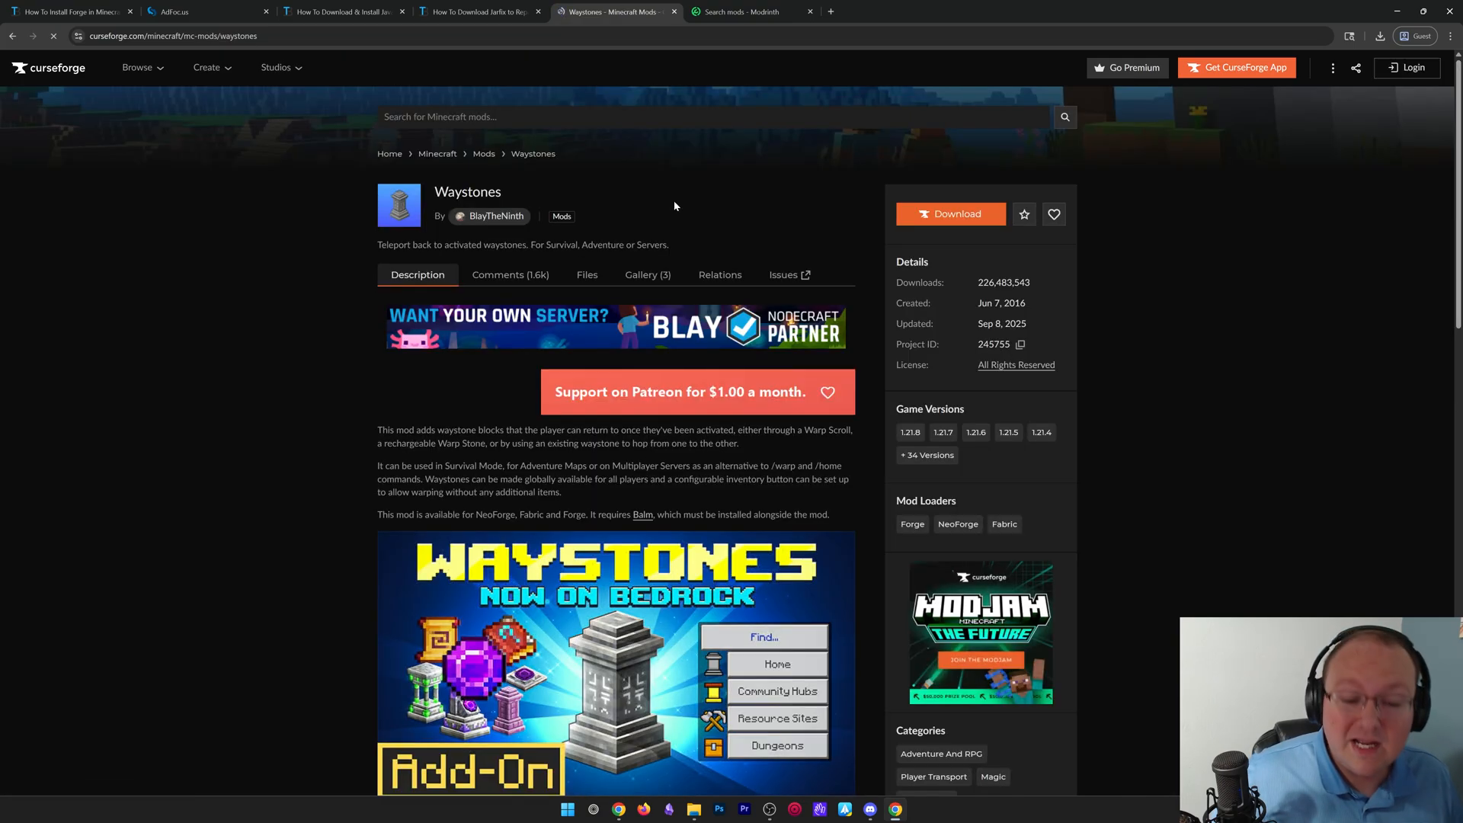
{"action": "left_click", "coordinate": [586, 274]}
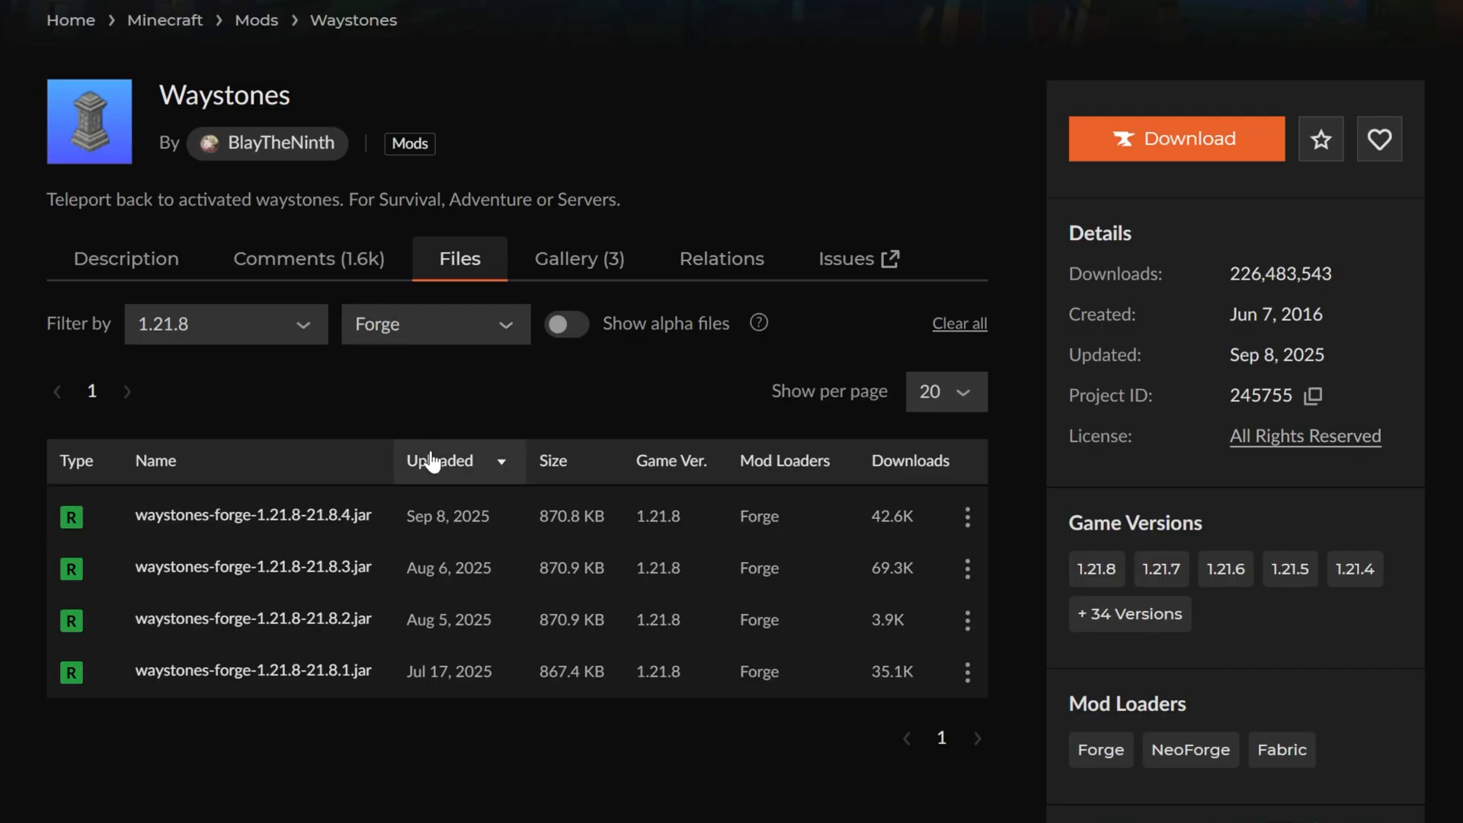
Step: Download the Waystones 21.8.4 jar for Forge 1.21.8
{"action": "left_click", "coordinate": [251, 517]}
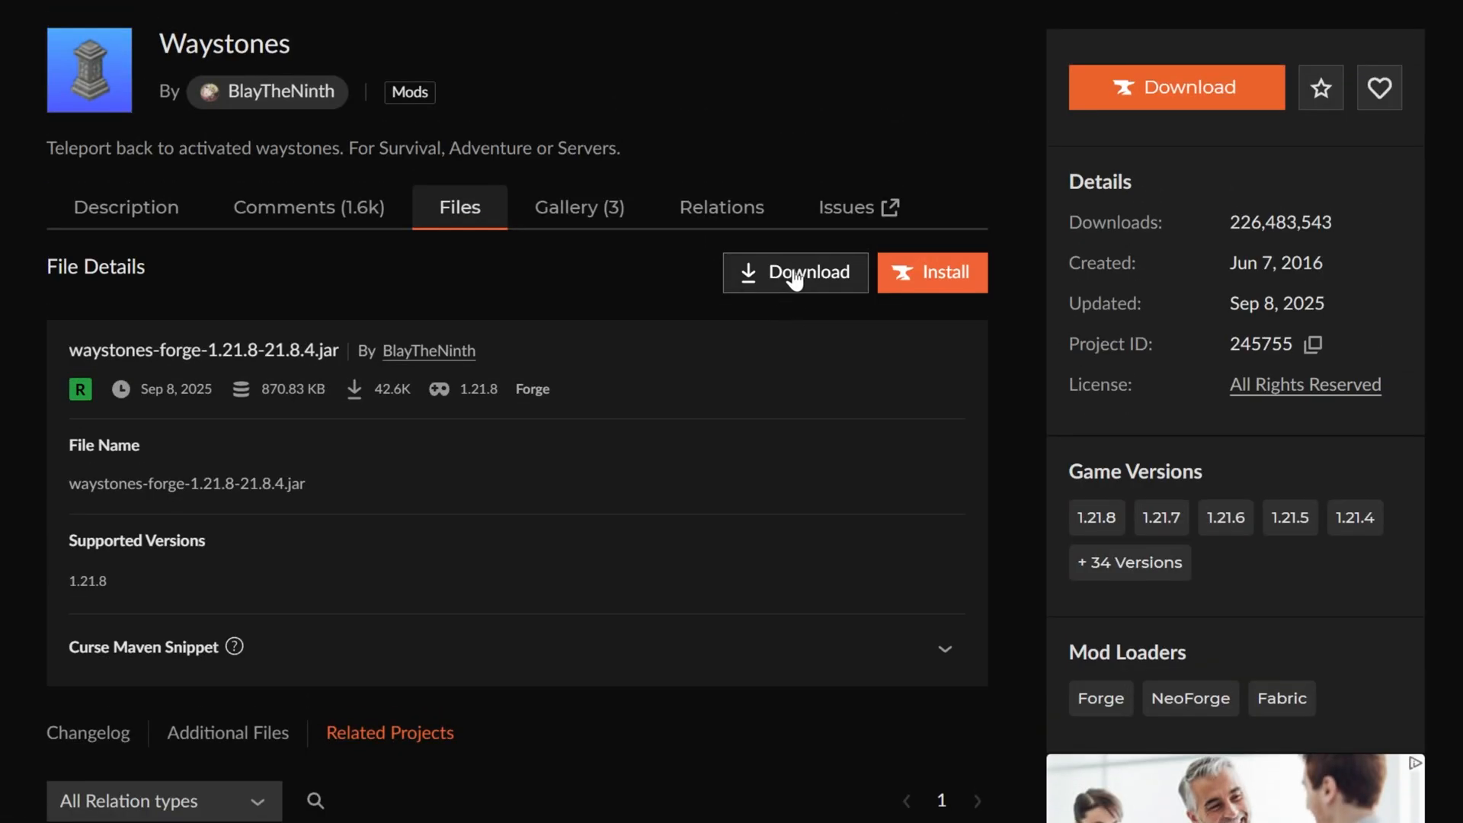
{"action": "left_click", "coordinate": [795, 271]}
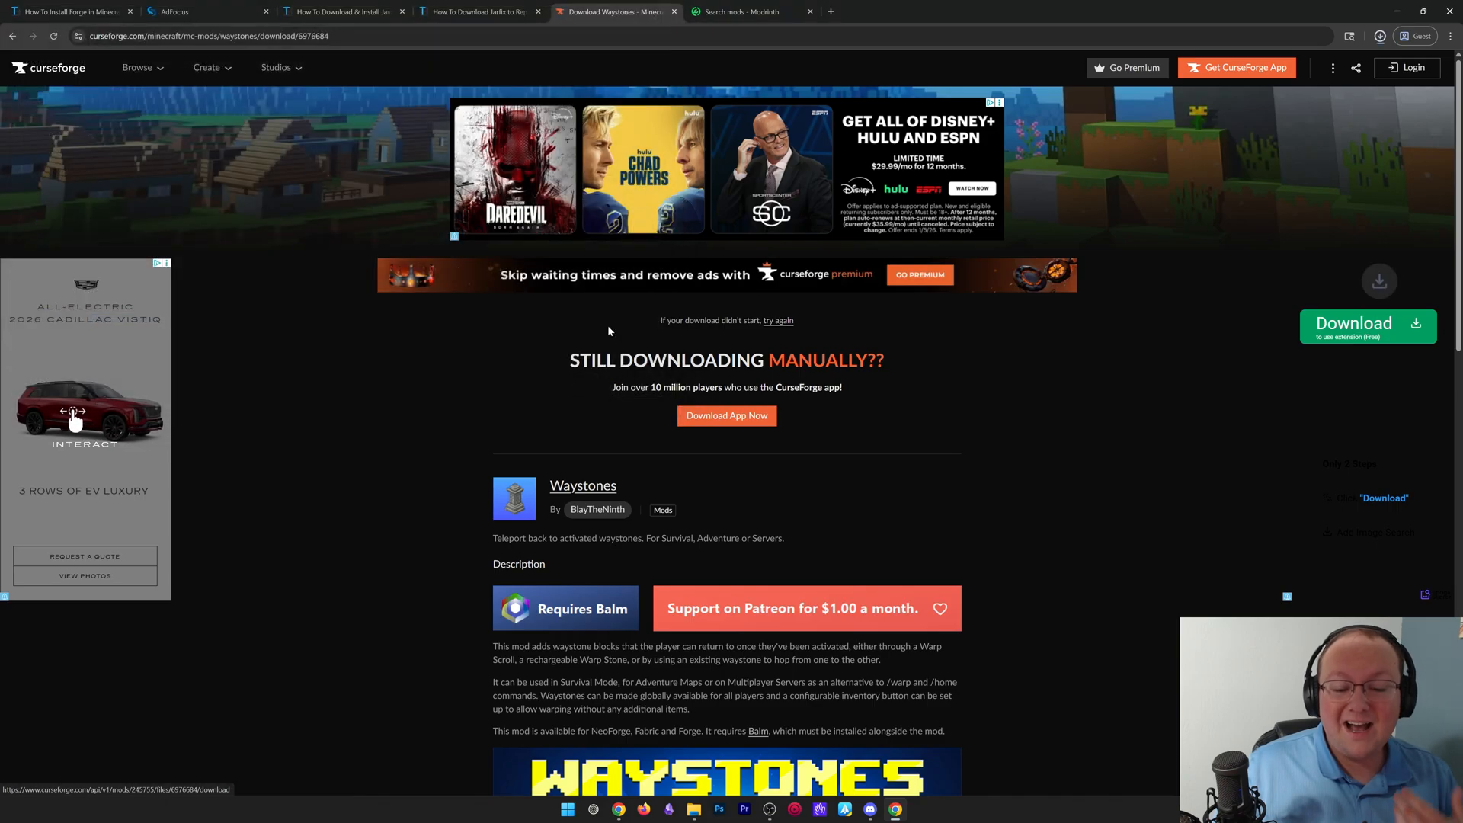
Step: On Modrinth, filter to Forge and reach the Waystones 21.8.4+forge-1.21.8 build
{"action": "left_click", "coordinate": [745, 10]}
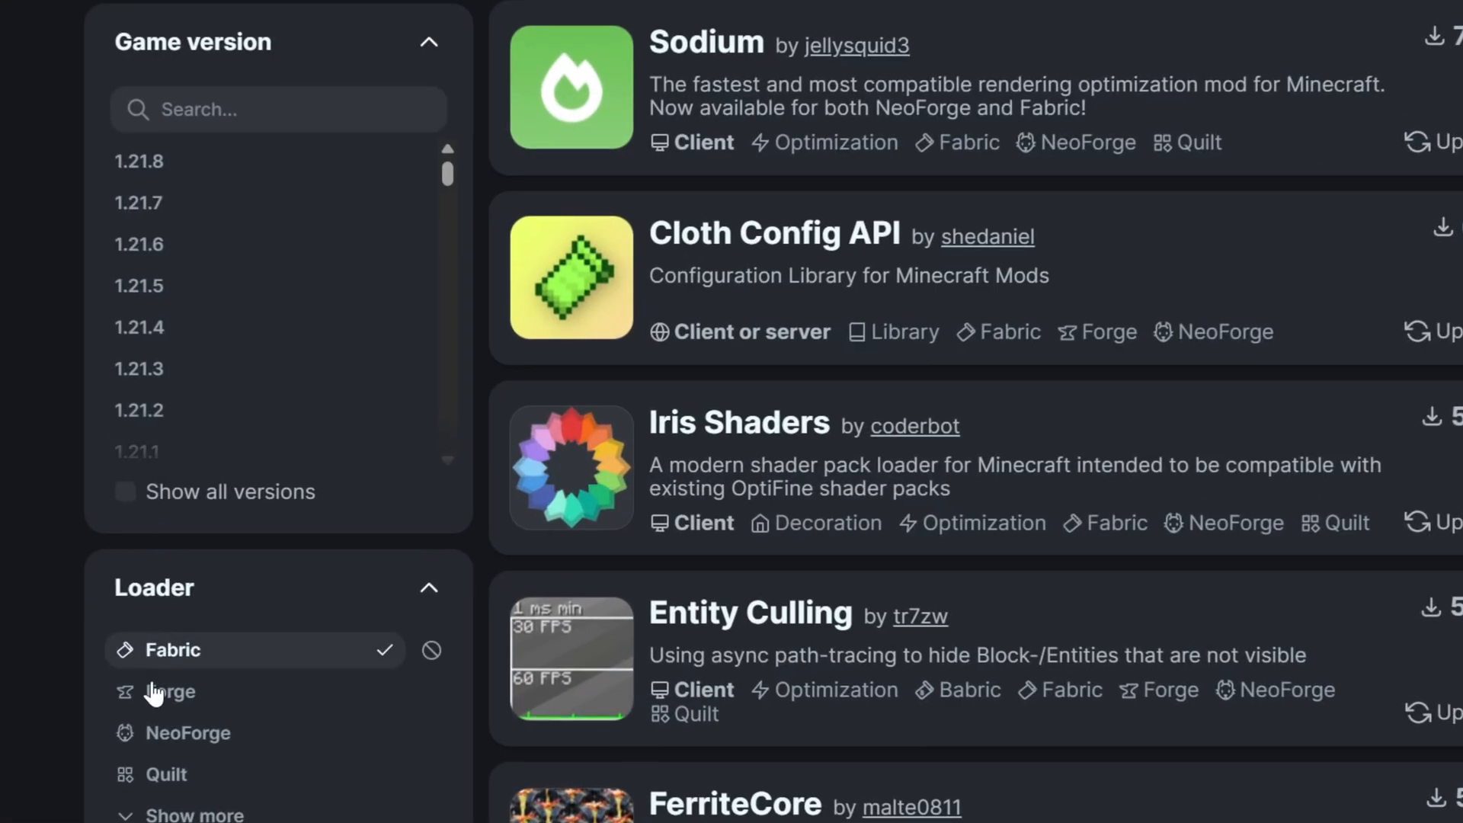
{"action": "left_click", "coordinate": [169, 690]}
{"action": "type", "text": "ways"}
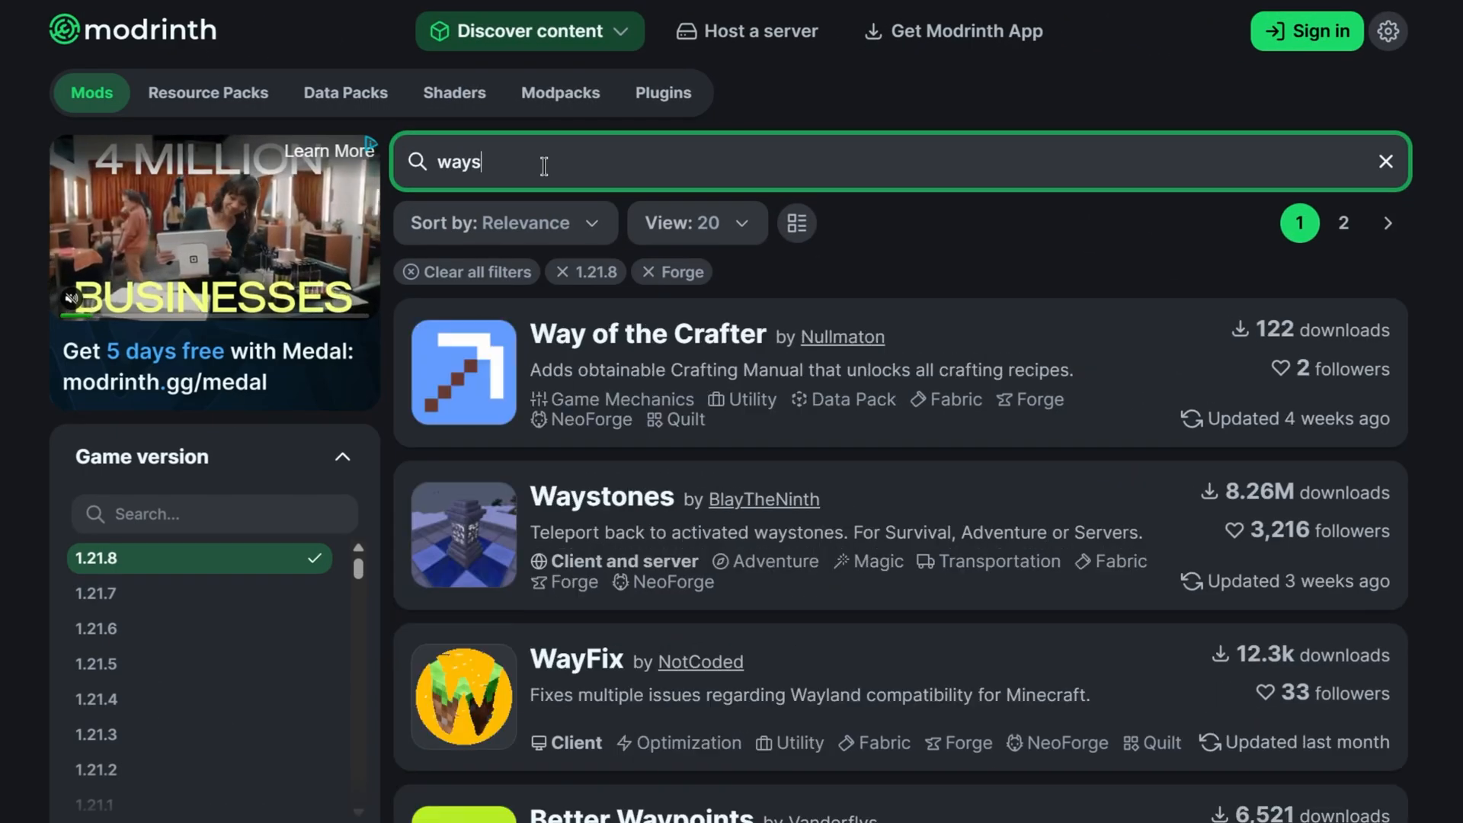
{"action": "left_click", "coordinate": [600, 497]}
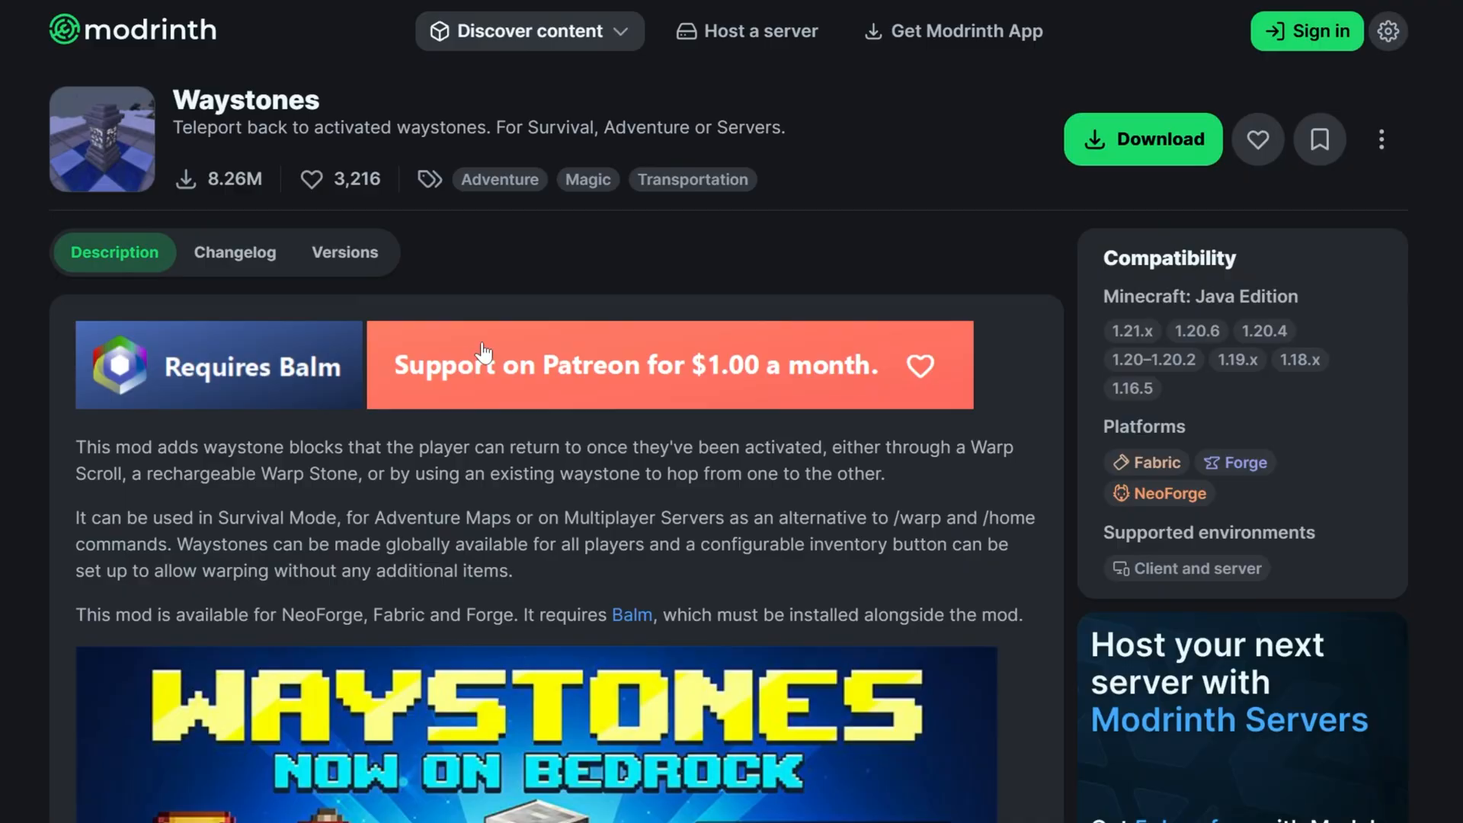
{"action": "left_click", "coordinate": [344, 251]}
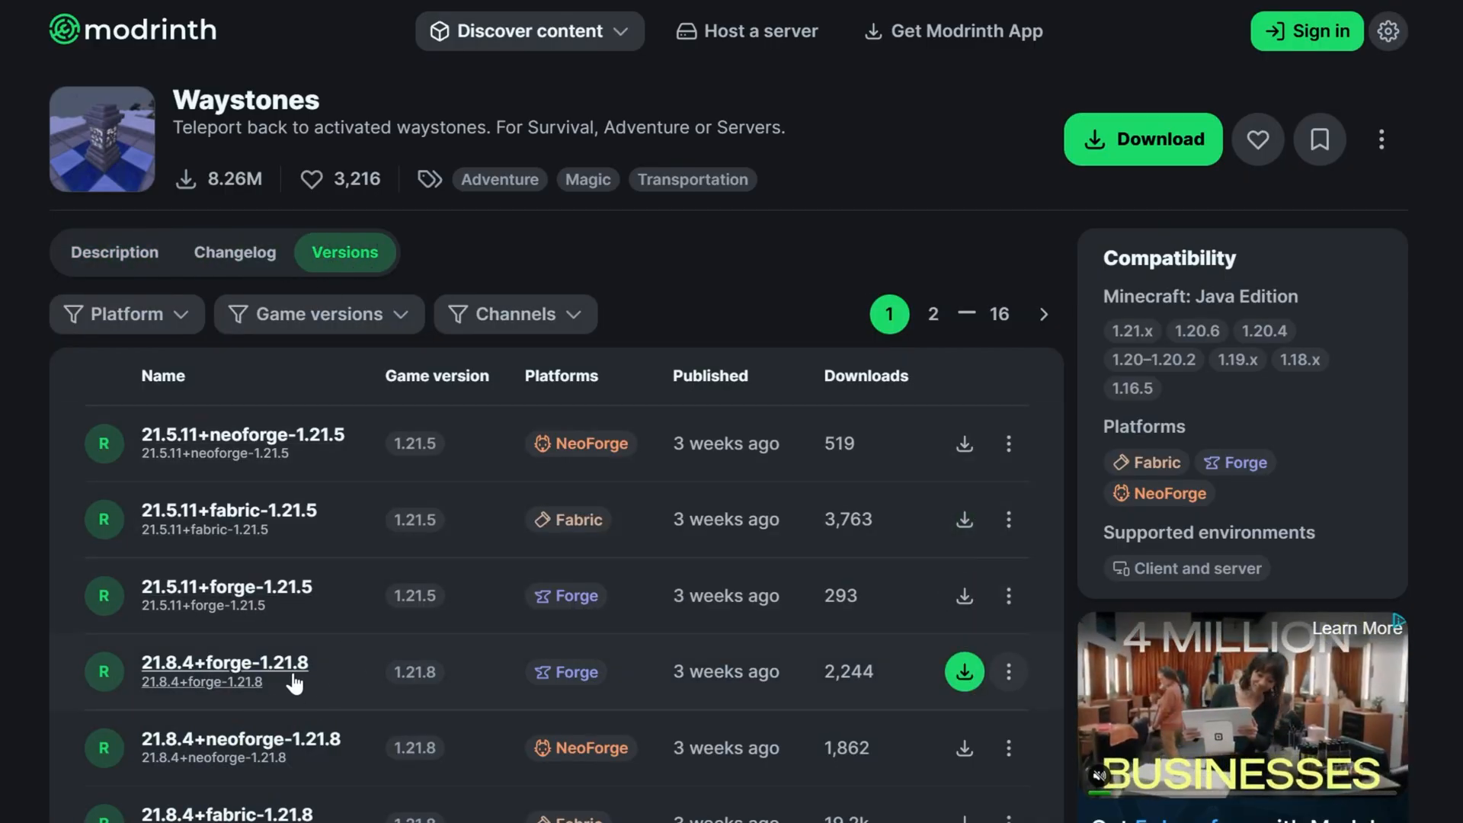
{"action": "left_click", "coordinate": [225, 663]}
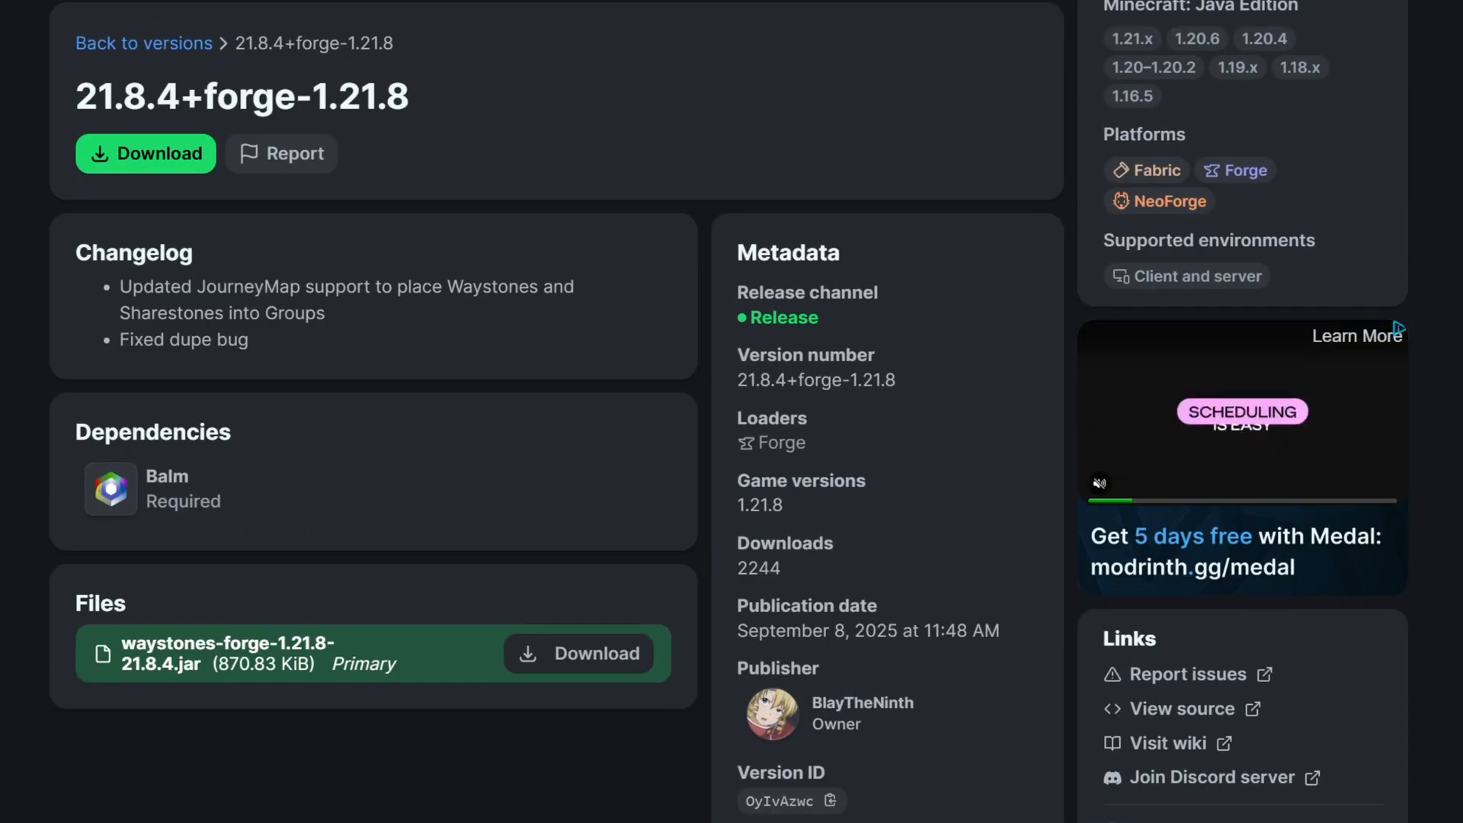
{"action": "mouse_move", "coordinate": [316, 380]}
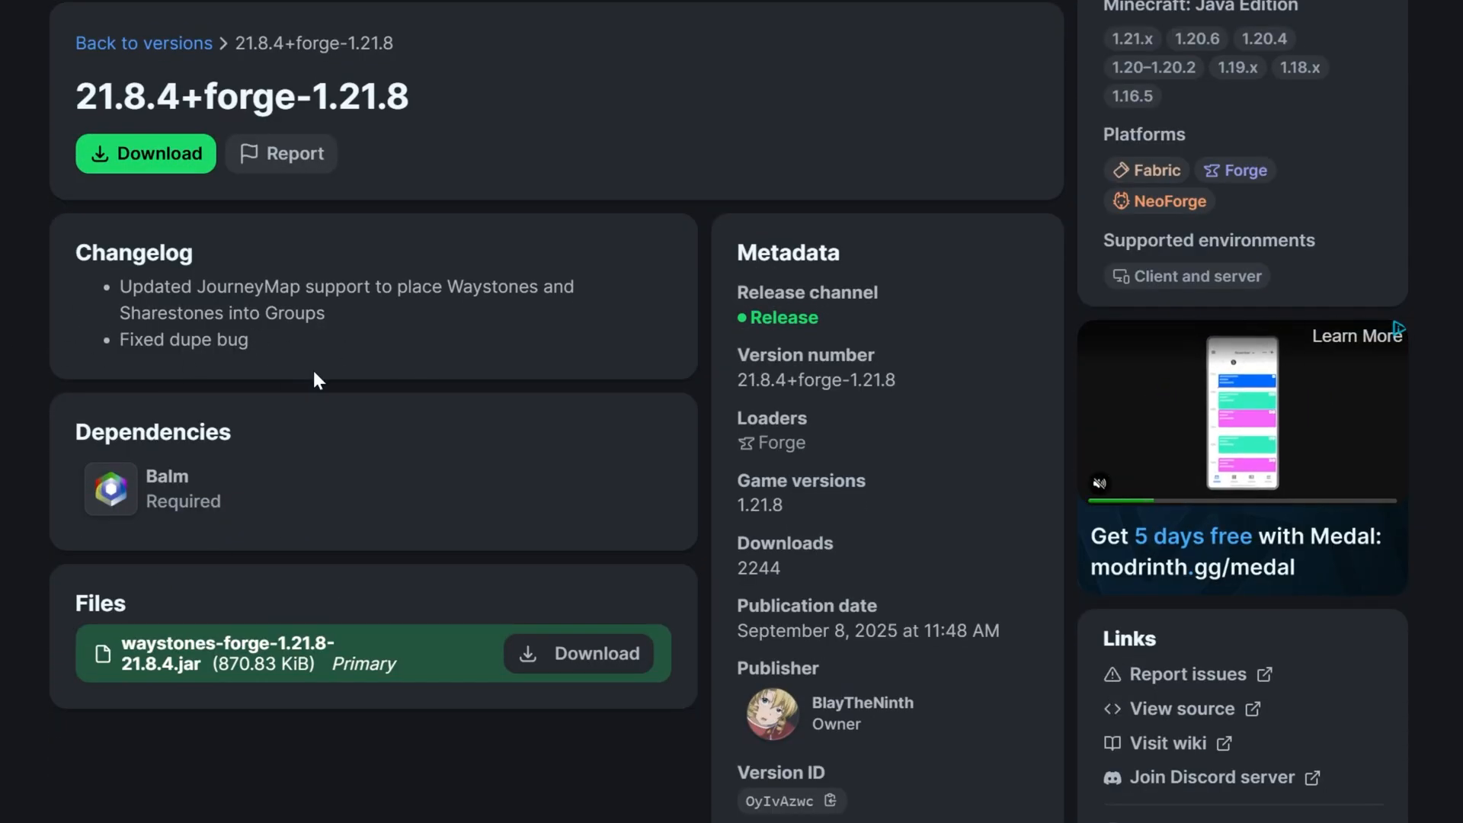
{"action": "mouse_move", "coordinate": [207, 468]}
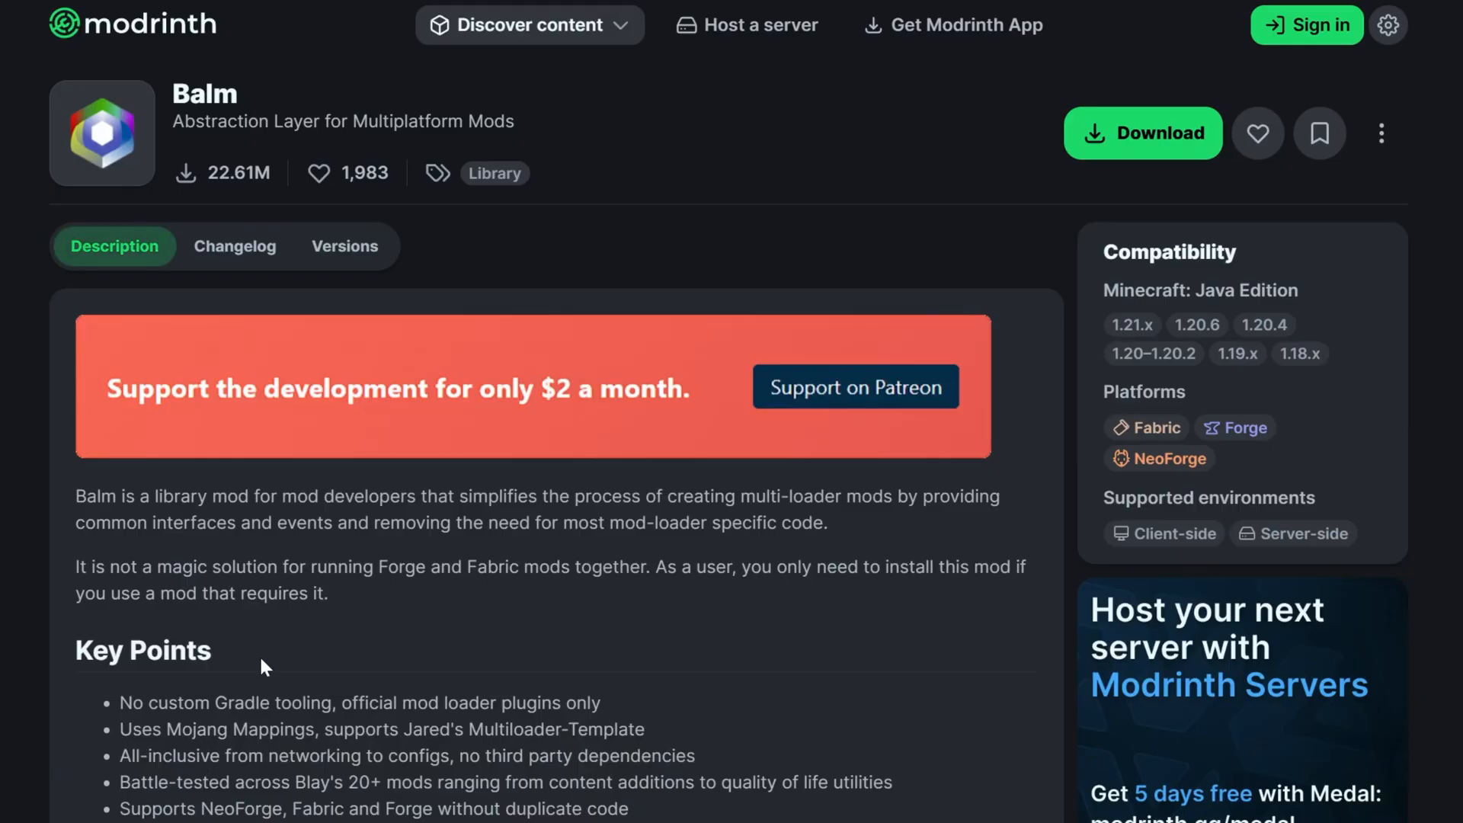
Step: Follow the Balm dependency and list its released versions for download
{"action": "left_click", "coordinate": [345, 245]}
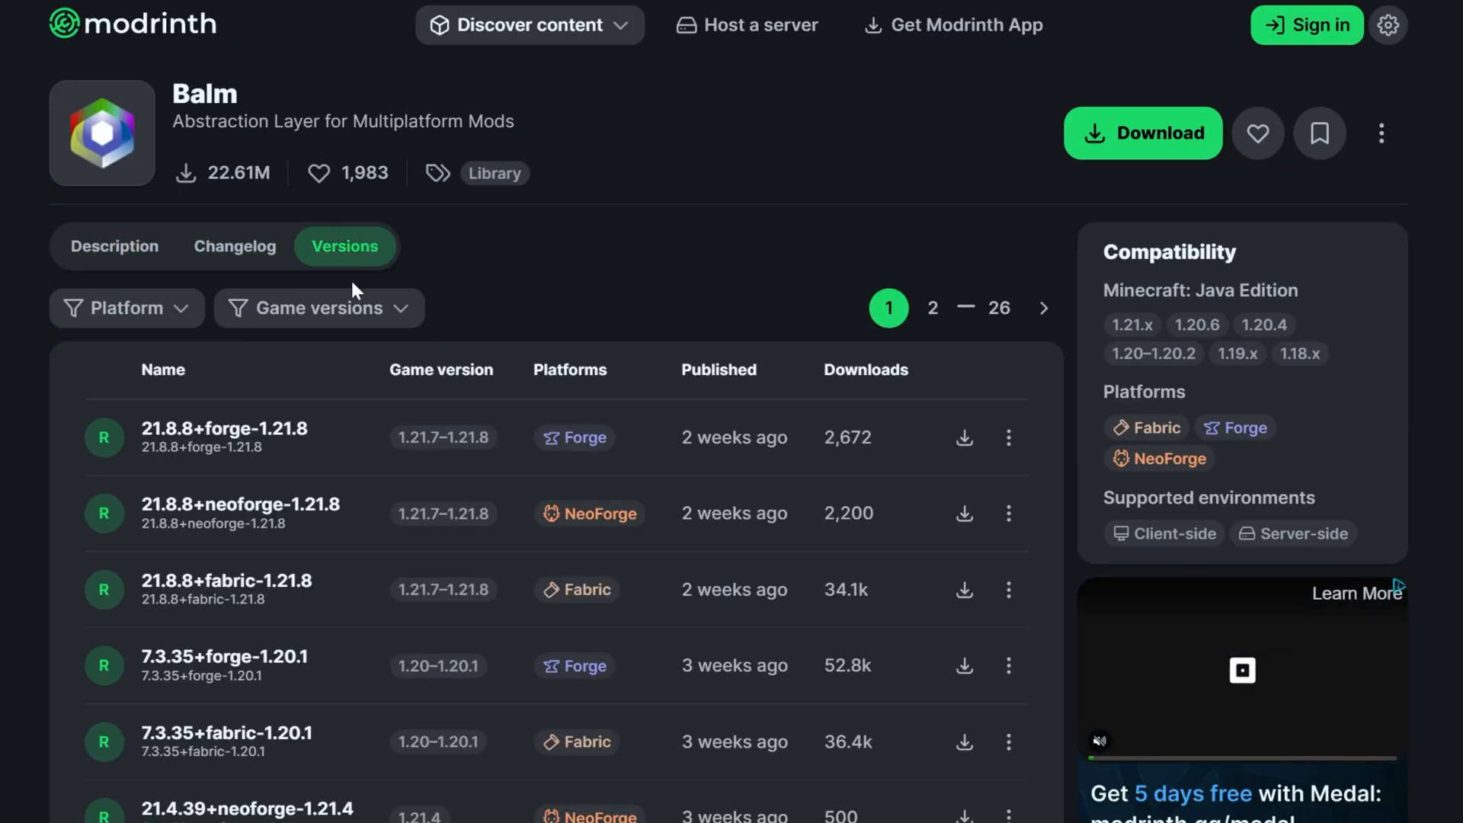
{"action": "left_click", "coordinate": [963, 438]}
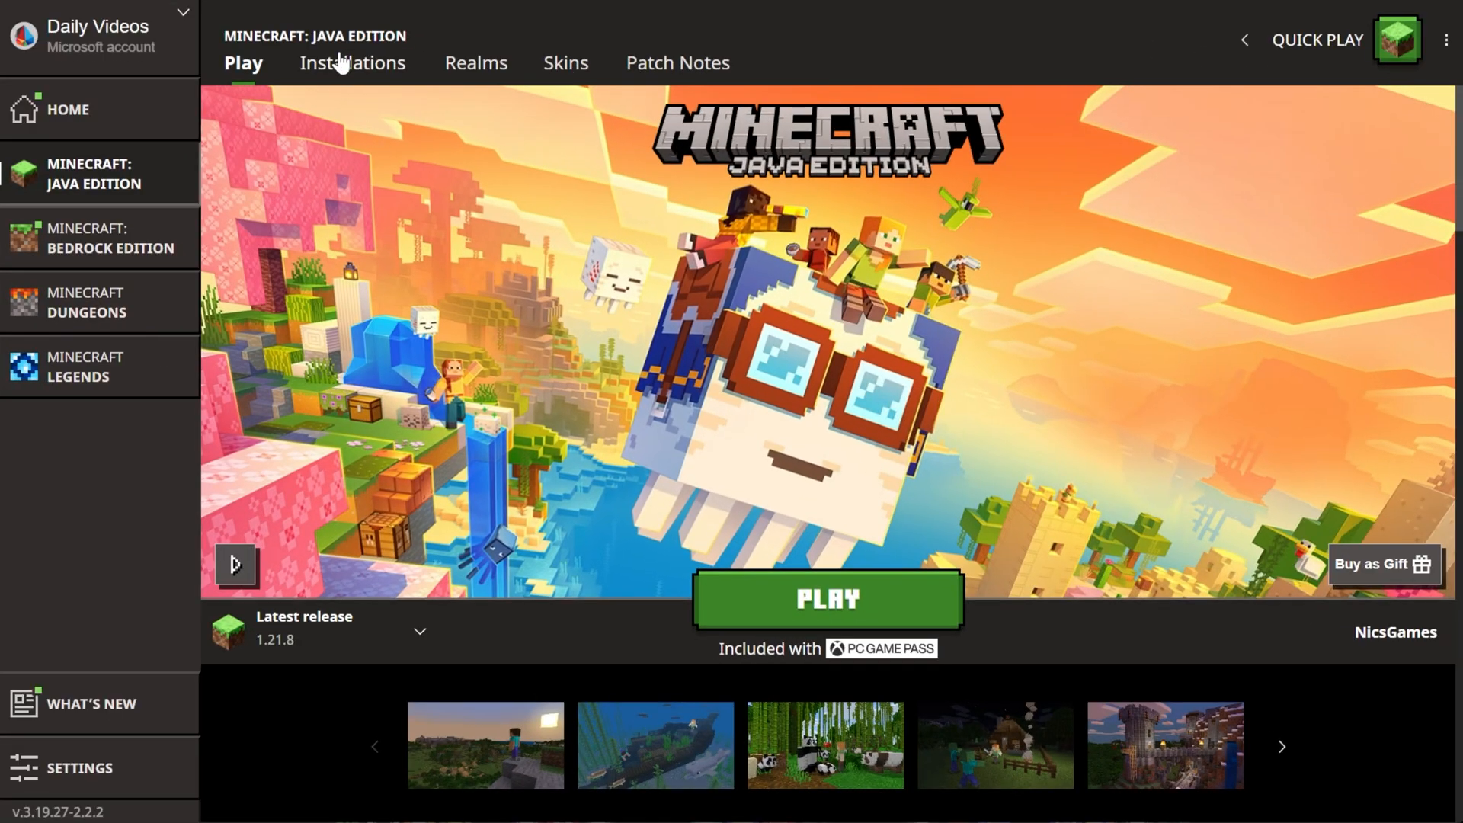
Step: Launch the forge 1.21.8 installation, confirming the modified-installation warning
{"action": "left_click", "coordinate": [352, 62]}
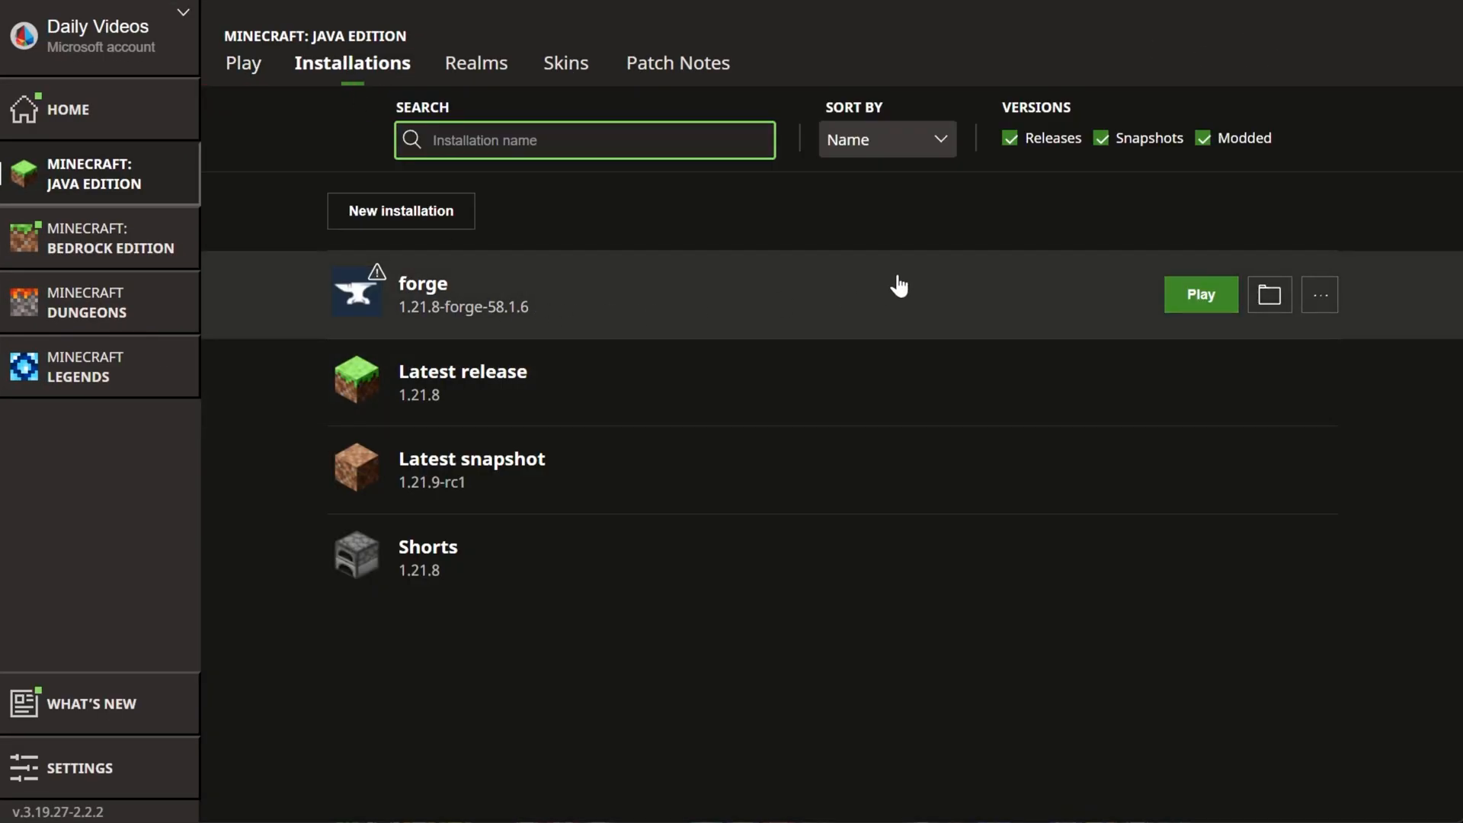
{"action": "left_click", "coordinate": [1199, 294]}
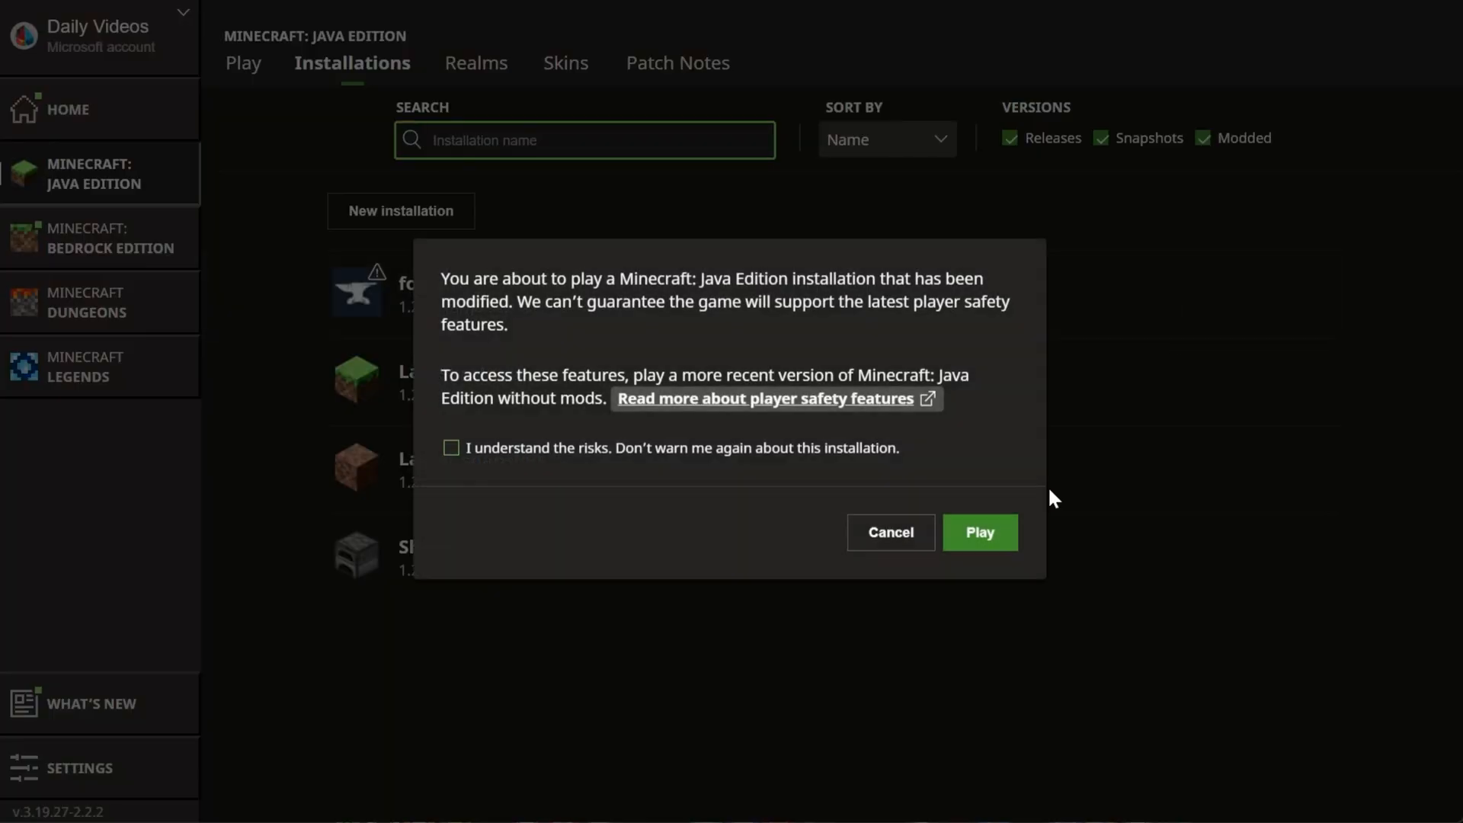
{"action": "left_click", "coordinate": [979, 532]}
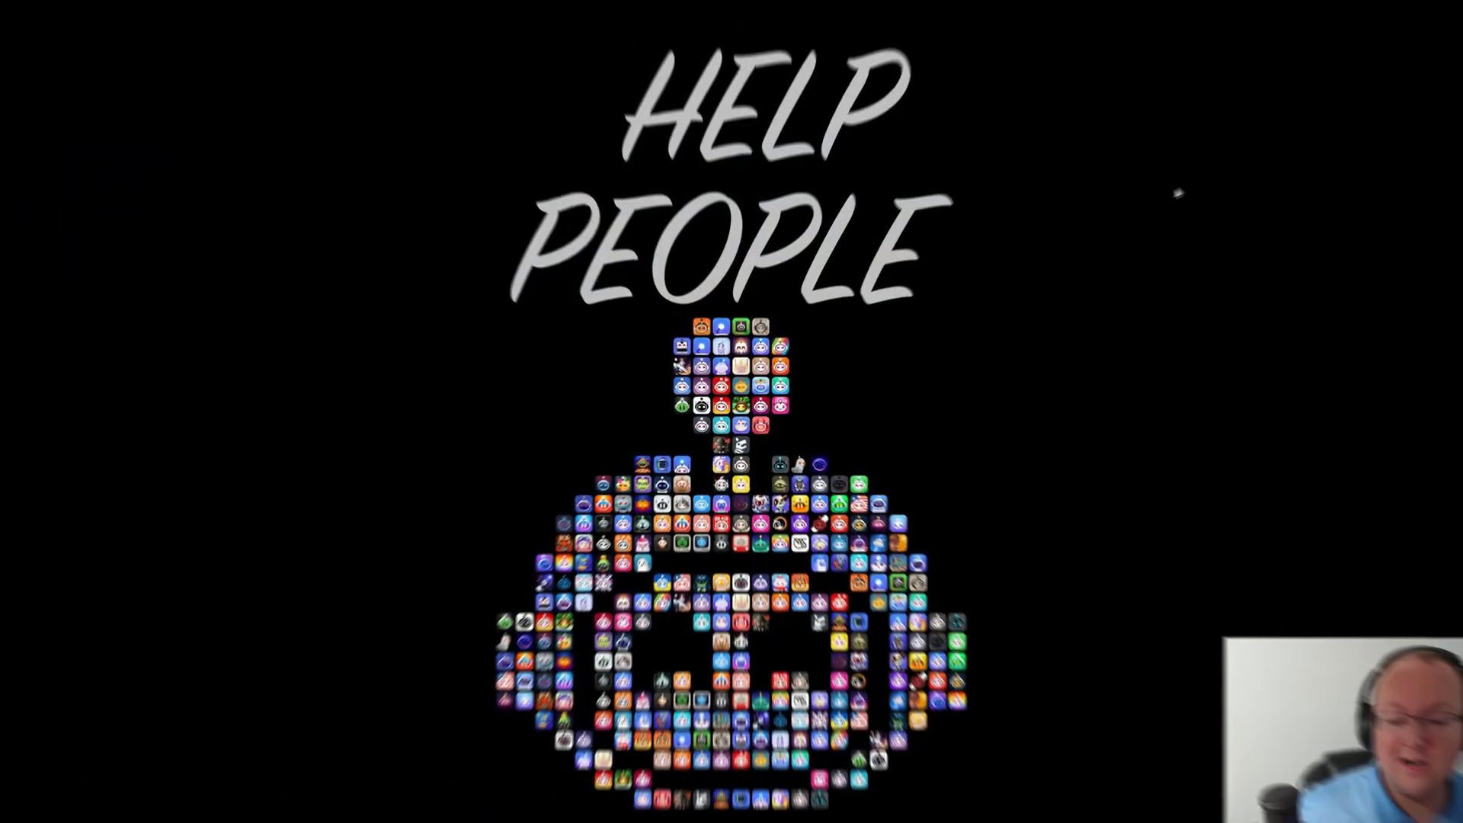
Step: Reopen Minecraft Launcher from Start and play the forge installation again
{"action": "left_click", "coordinate": [567, 809]}
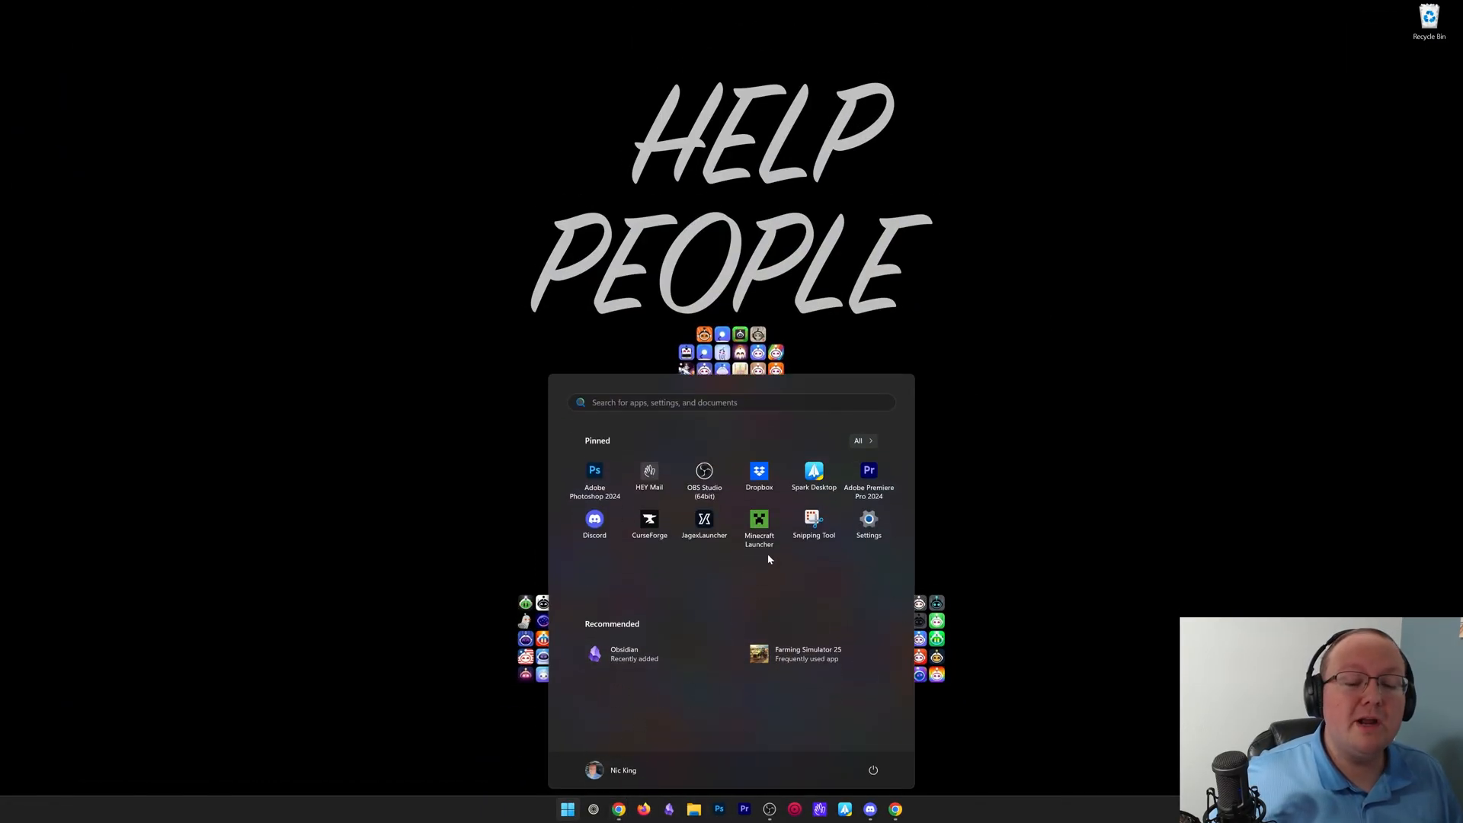
{"action": "left_click", "coordinate": [759, 523]}
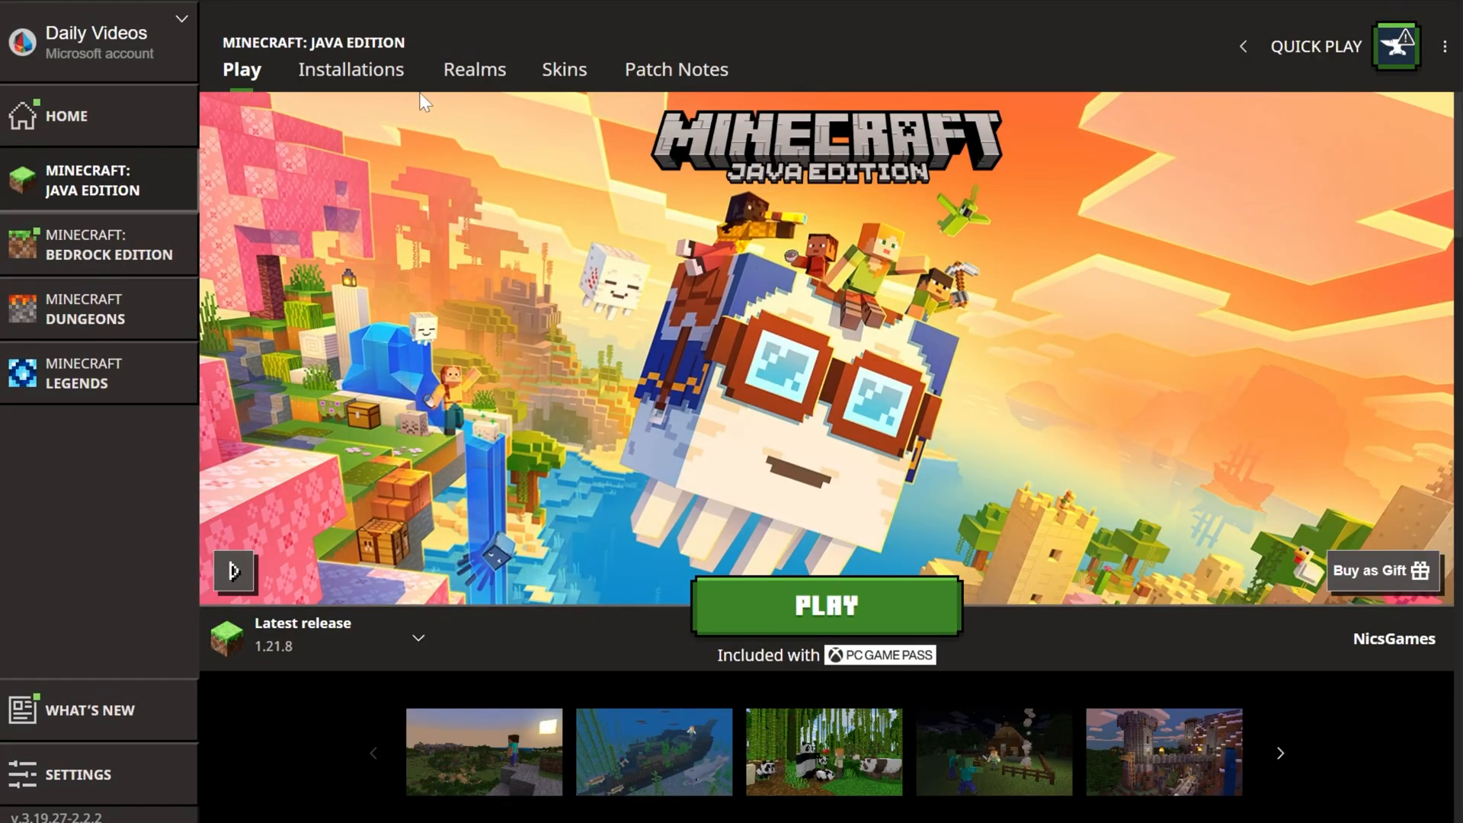
{"action": "left_click", "coordinate": [351, 69]}
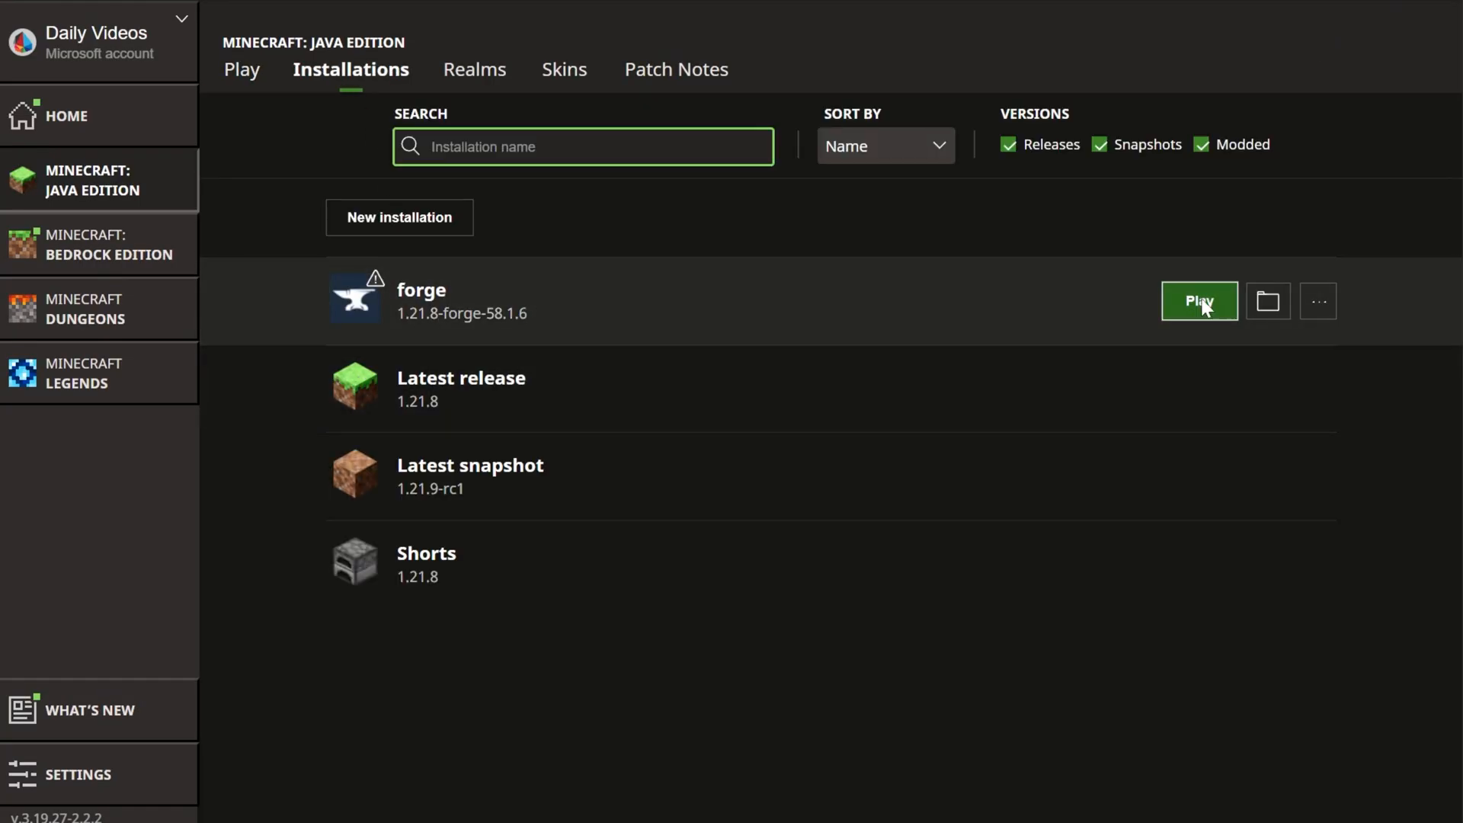
{"action": "left_click", "coordinate": [1197, 300]}
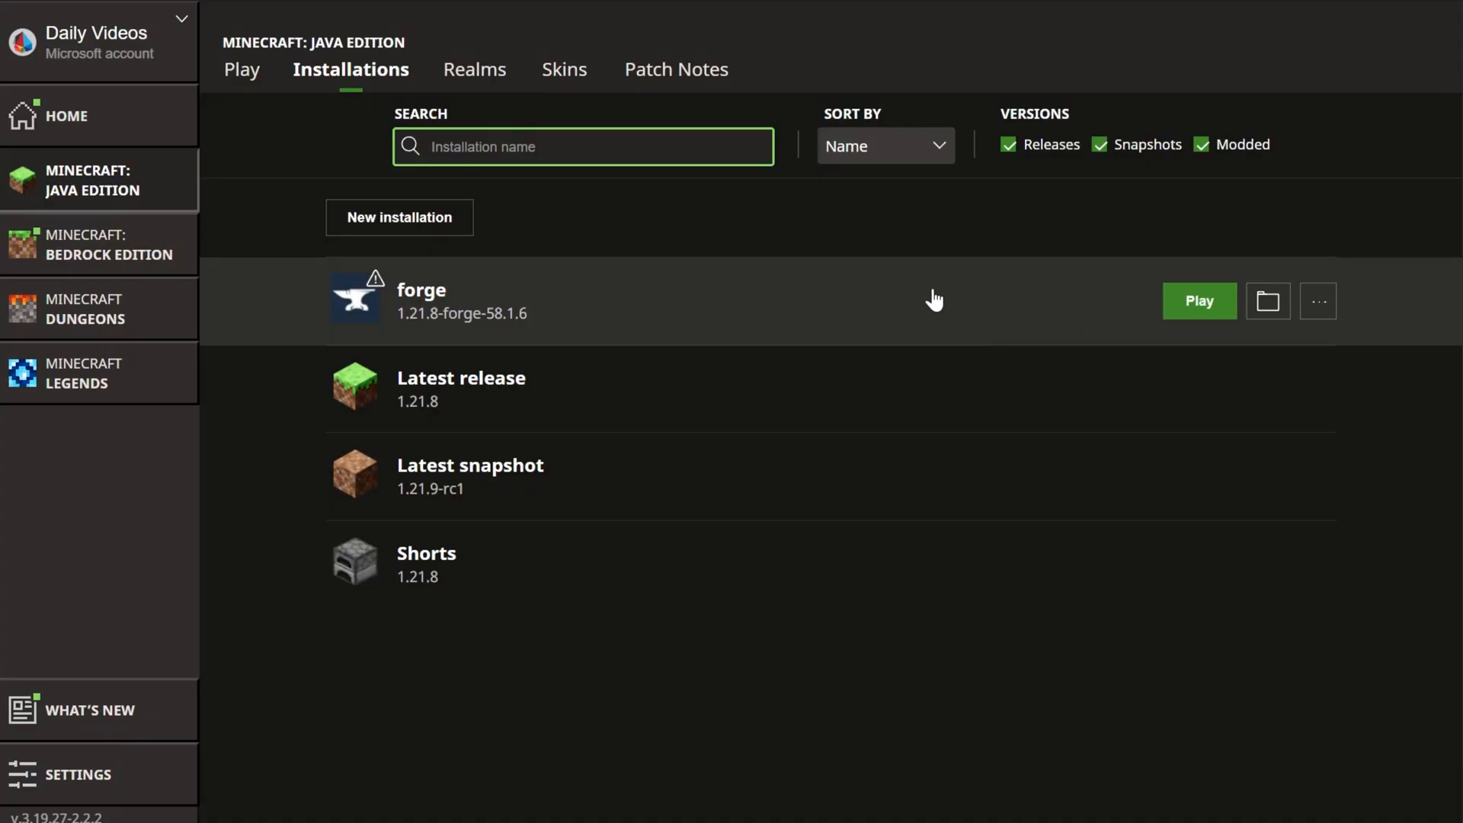
{"action": "left_click", "coordinate": [1198, 300]}
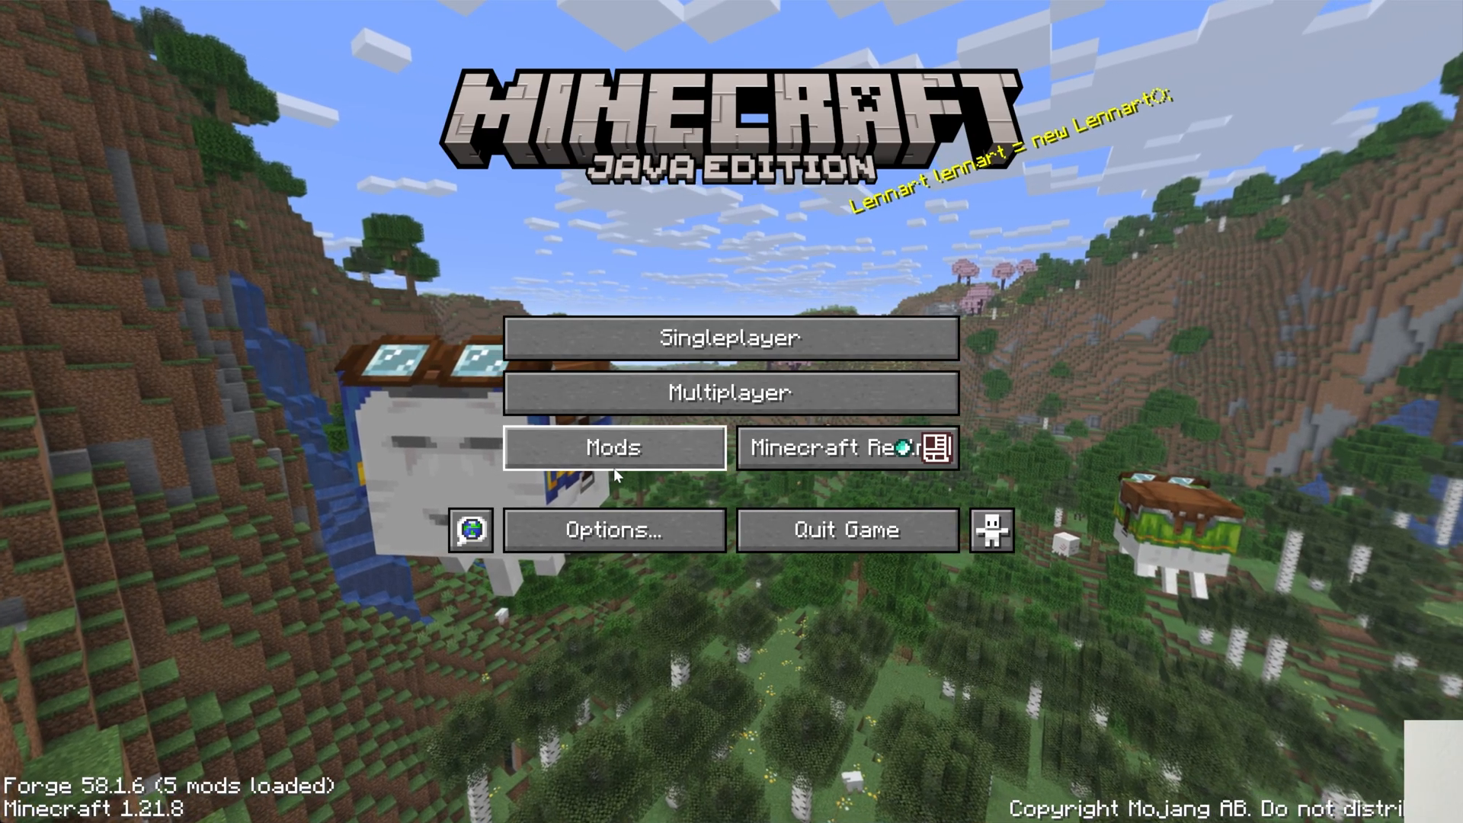
Step: View the Mods list showing Waystones 21.8.4 and Balm 21.8.8 loaded, then return to the title screen
{"action": "left_click", "coordinate": [613, 447]}
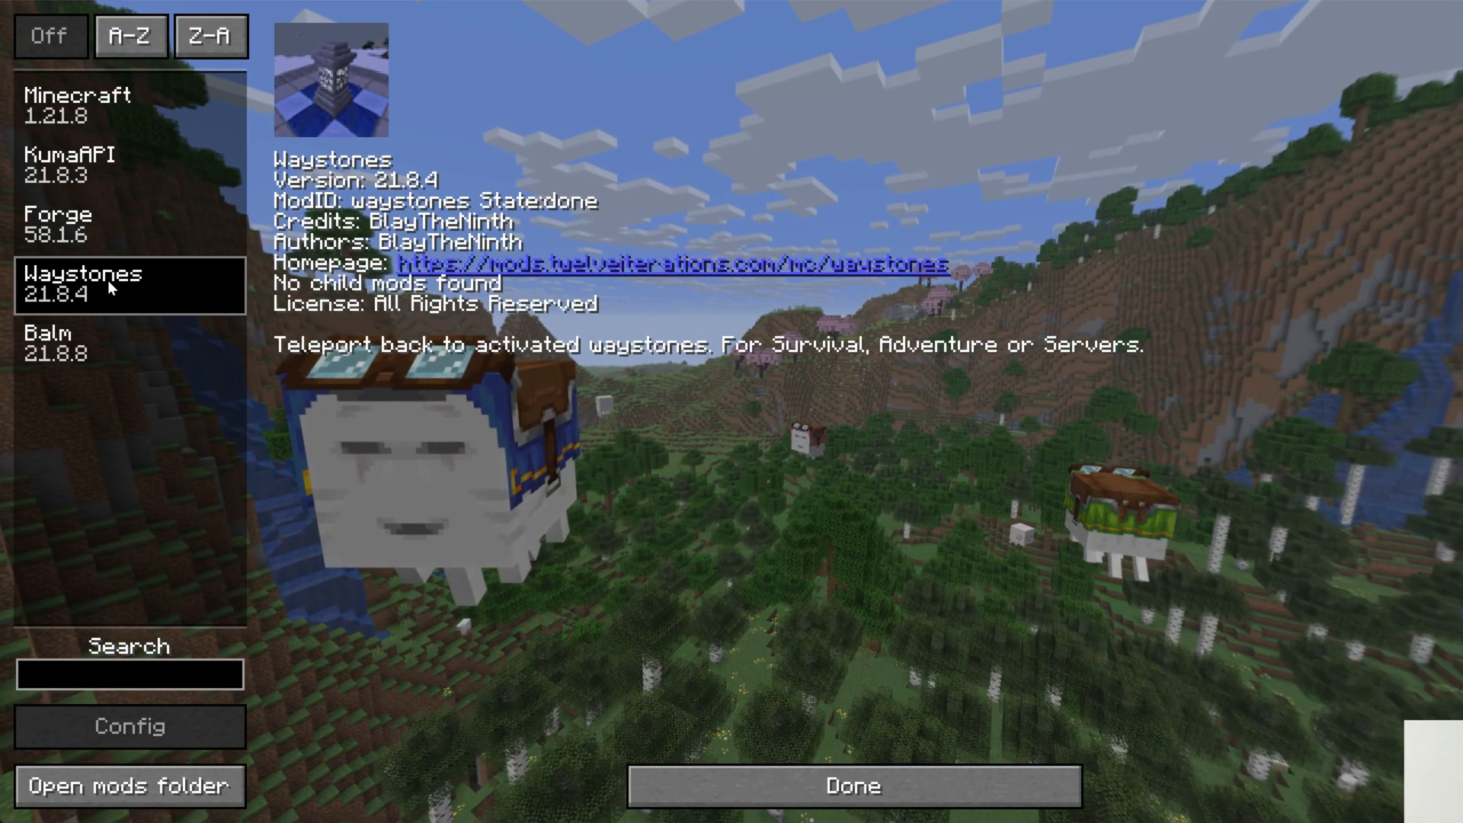
{"action": "left_click", "coordinate": [850, 784]}
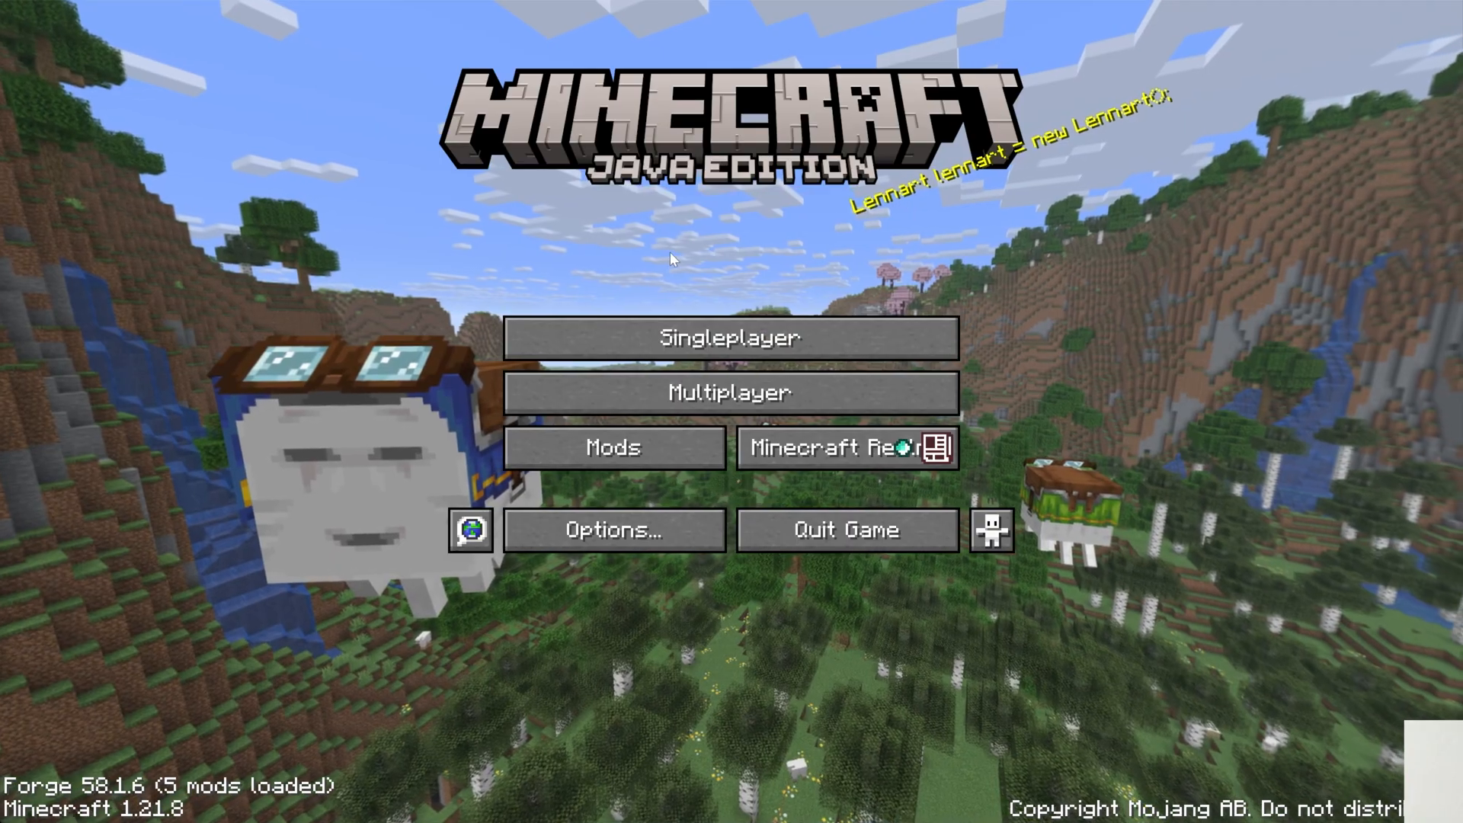